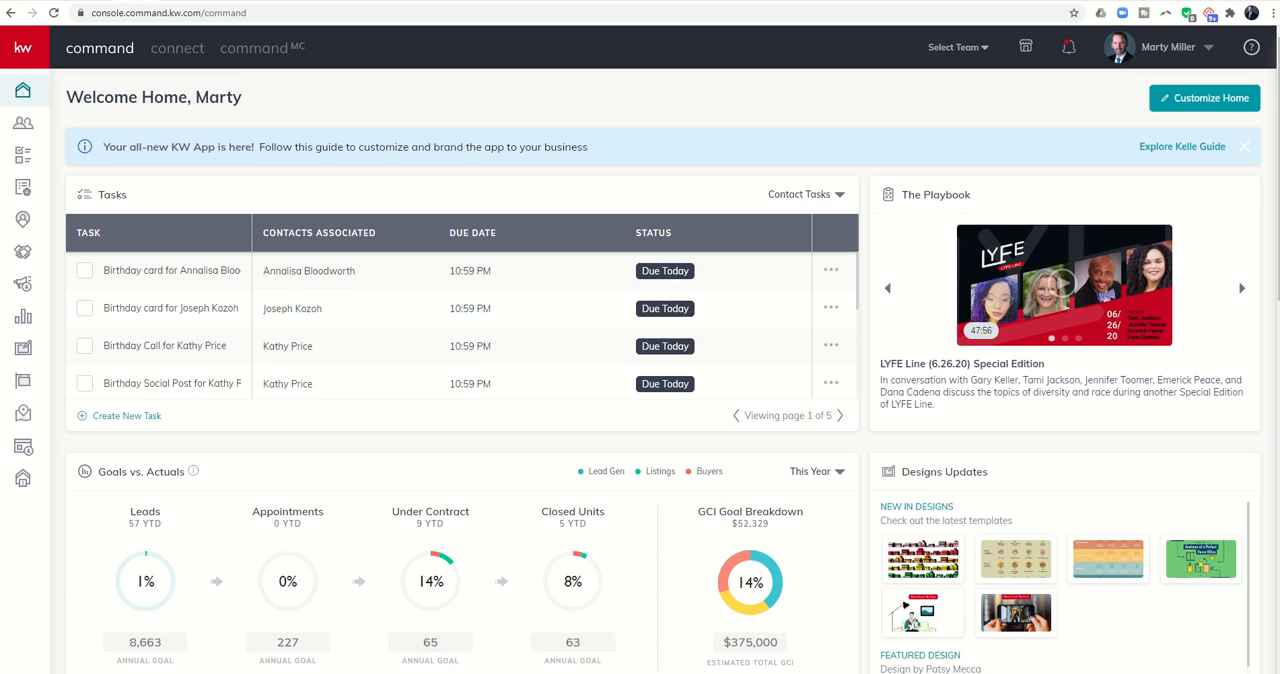
mouse_move(23, 253)
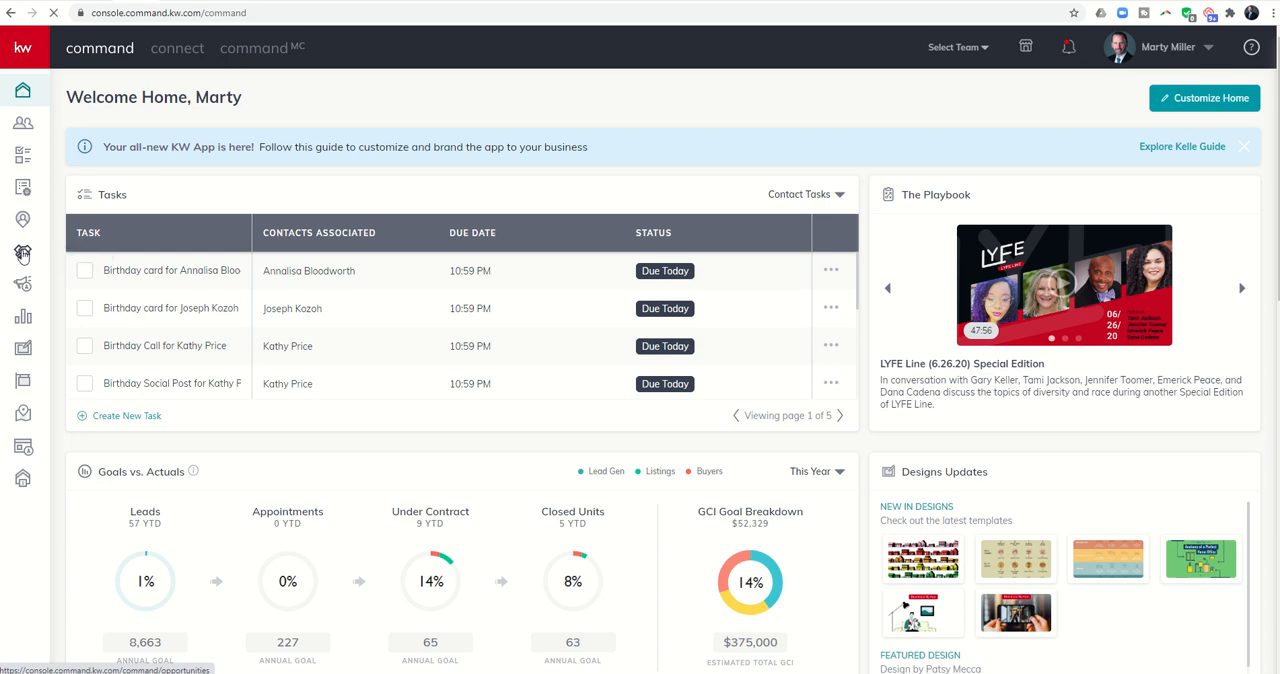
- Open Opportunities to view Summit Property Group's listing, buyer and lease pipelines
left_click(22, 254)
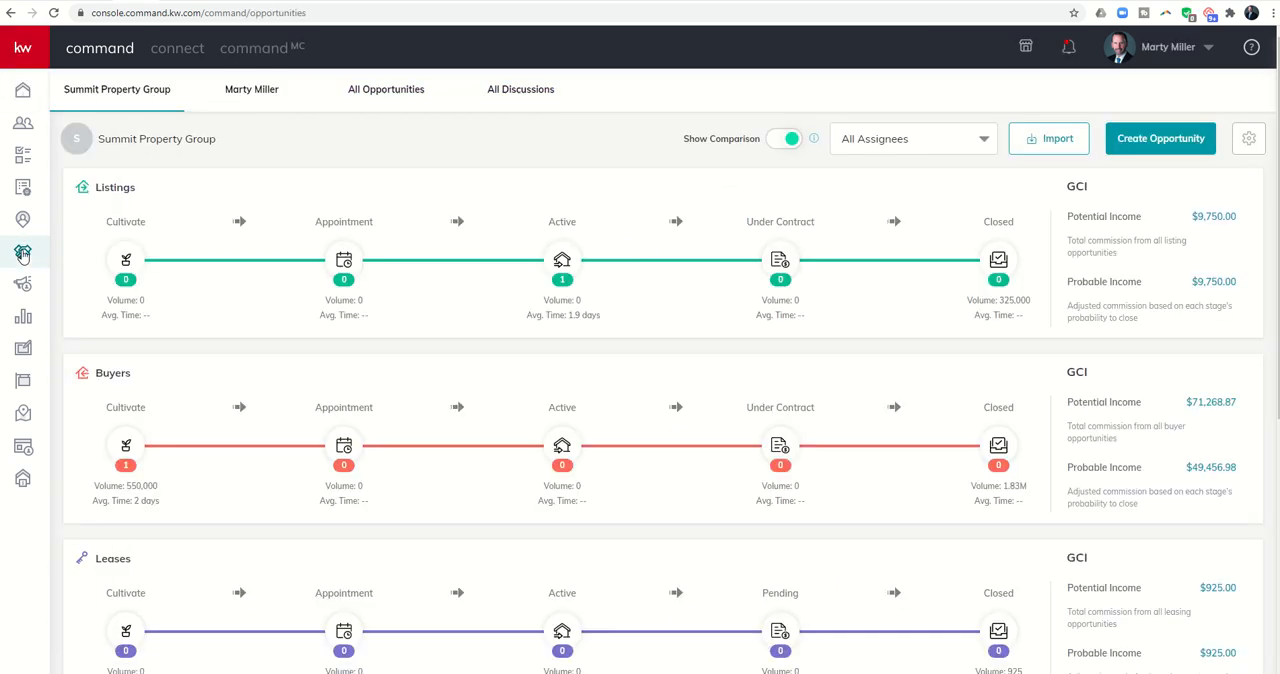
mouse_move(285, 305)
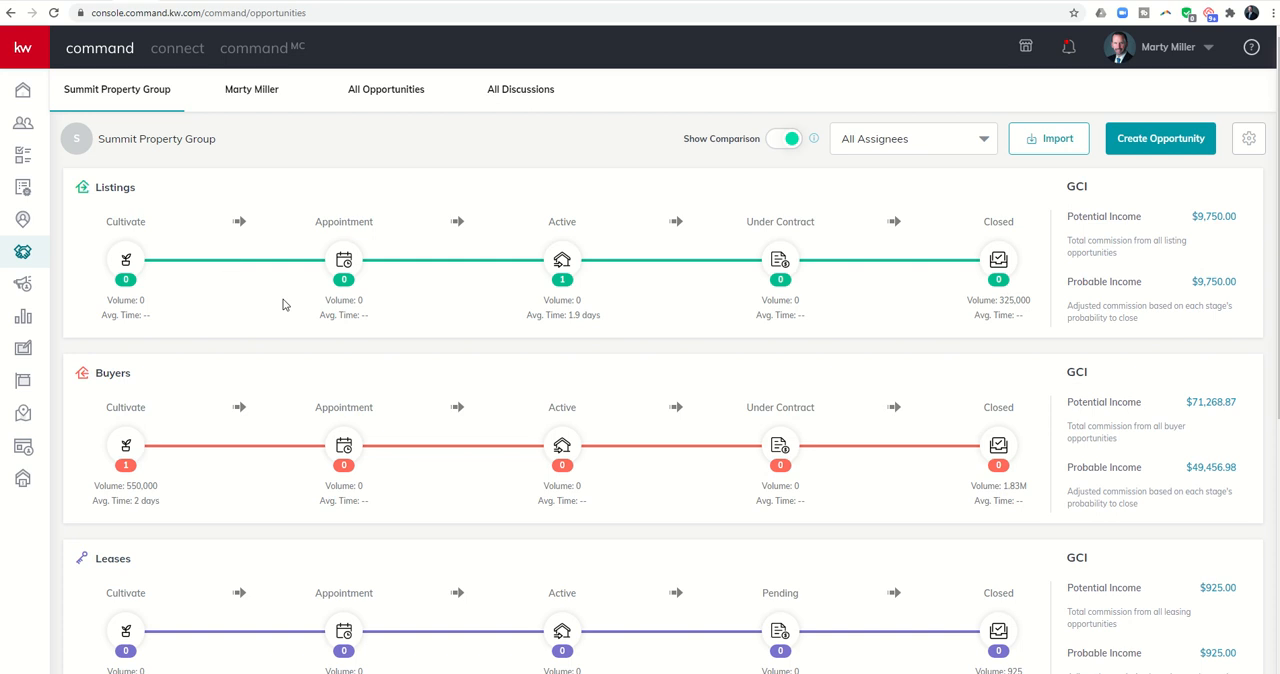
mouse_move(1135, 303)
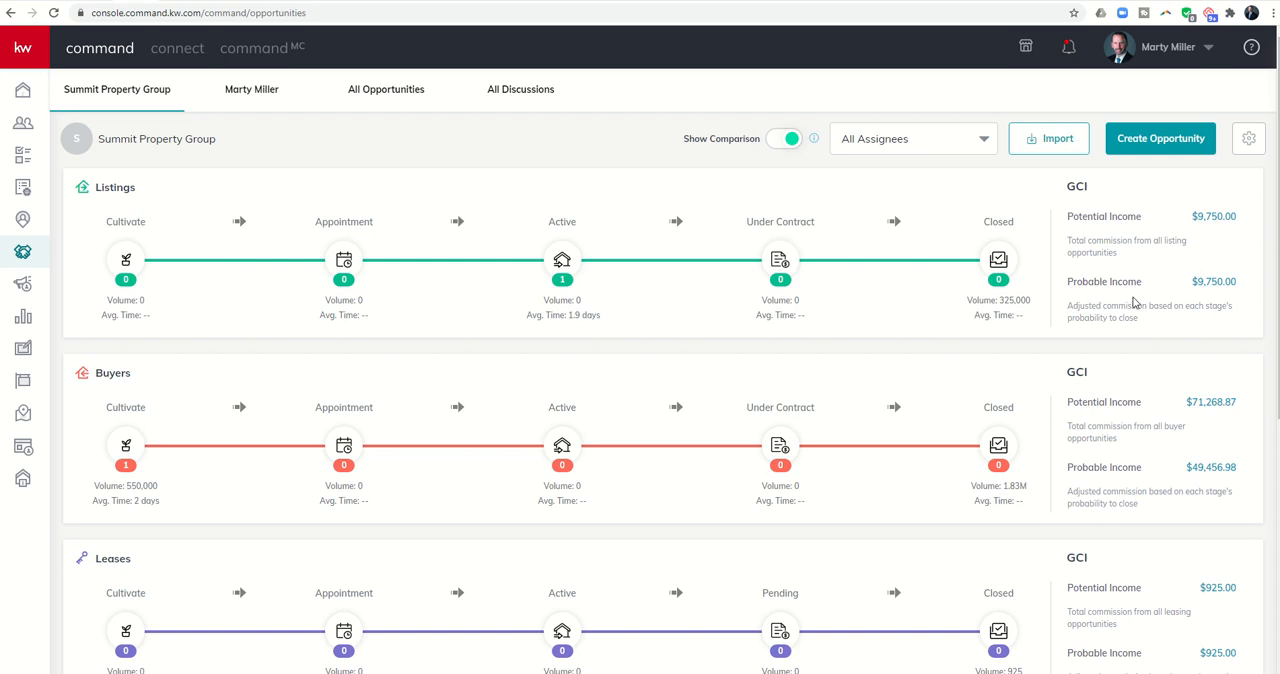
mouse_move(183, 287)
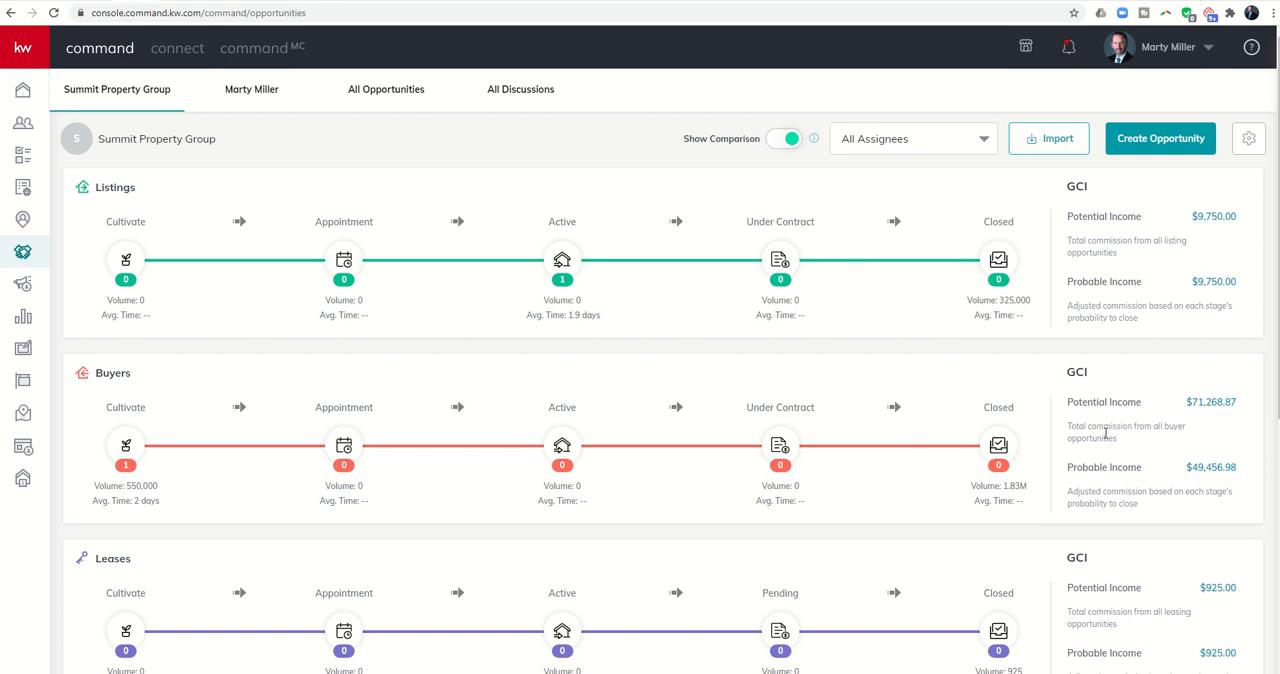
mouse_move(1102, 278)
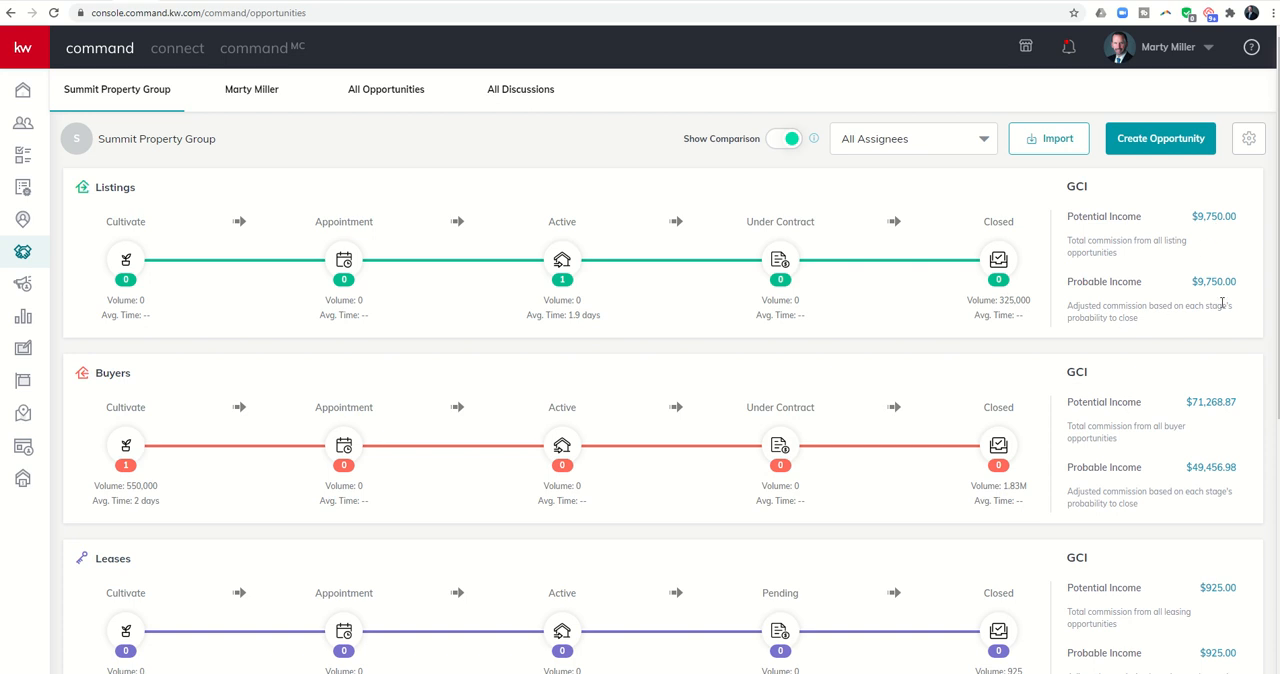
mouse_move(1106, 306)
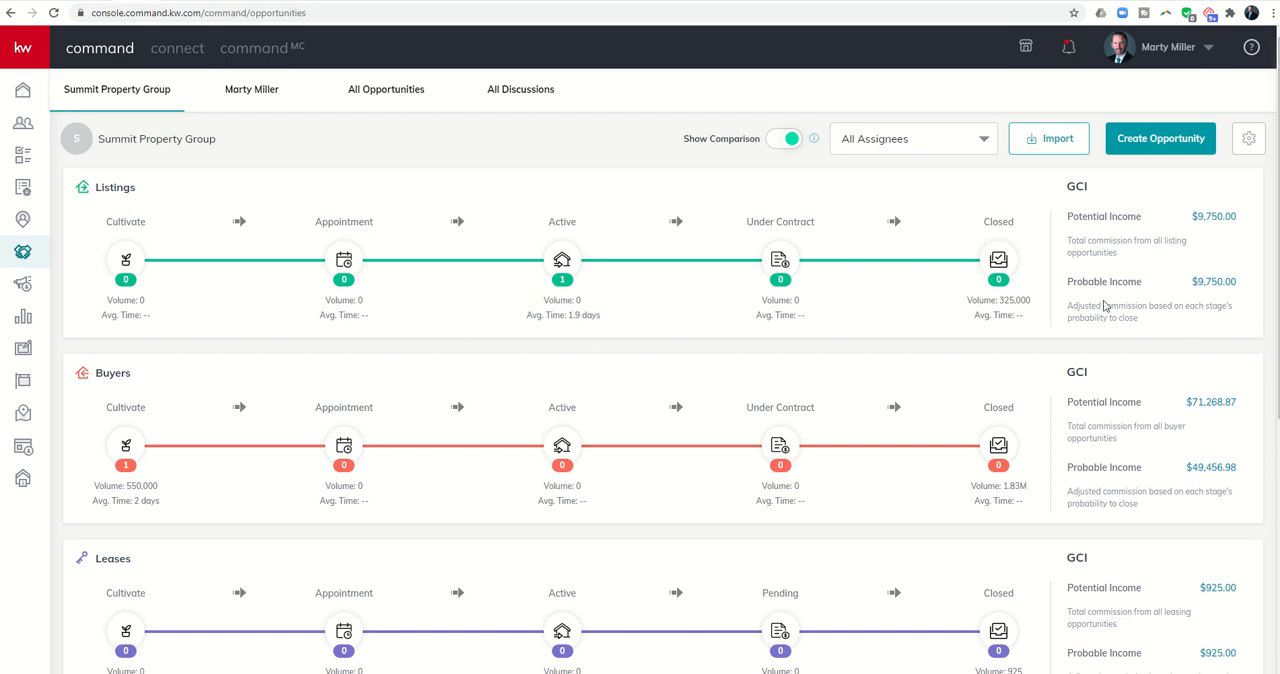
mouse_move(537, 268)
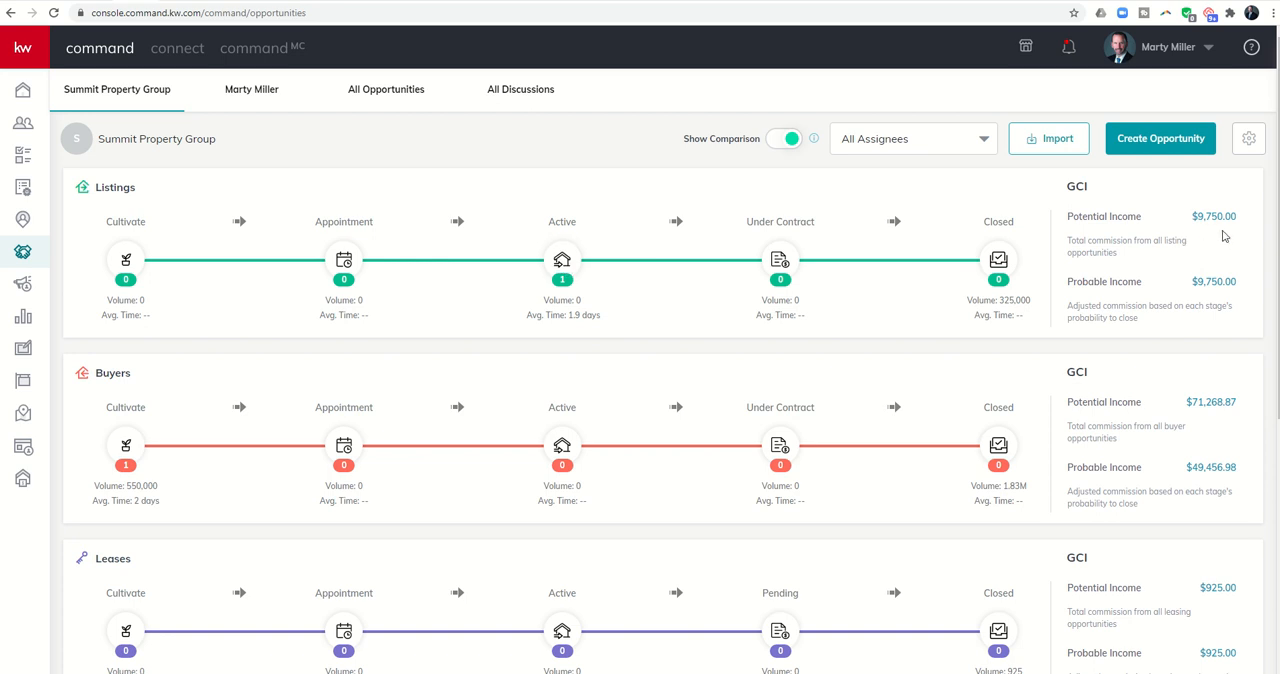
mouse_move(560, 262)
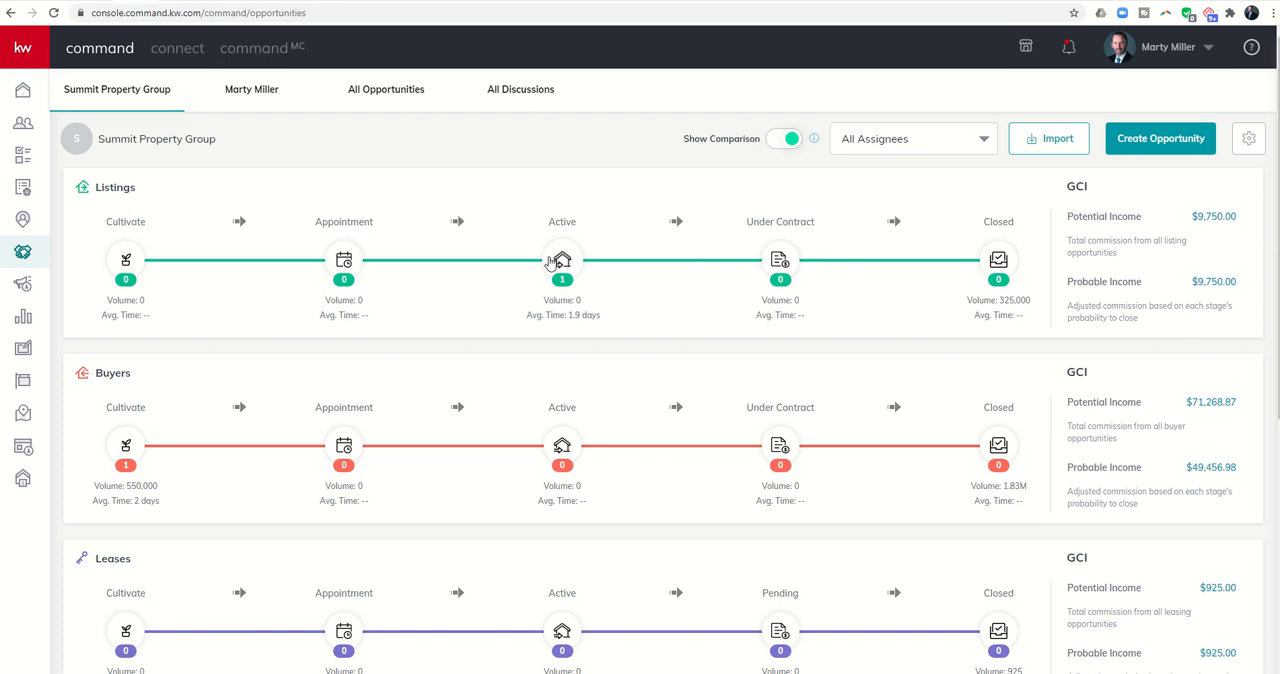
left_click(561, 260)
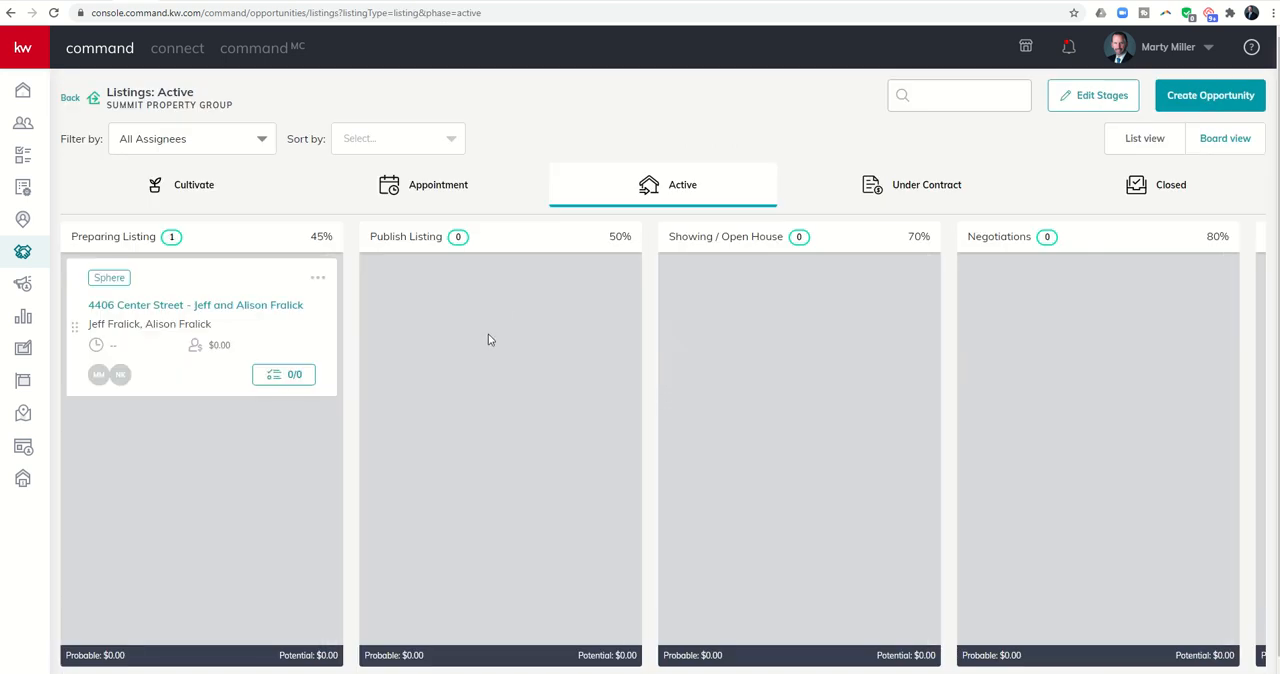
mouse_move(213, 356)
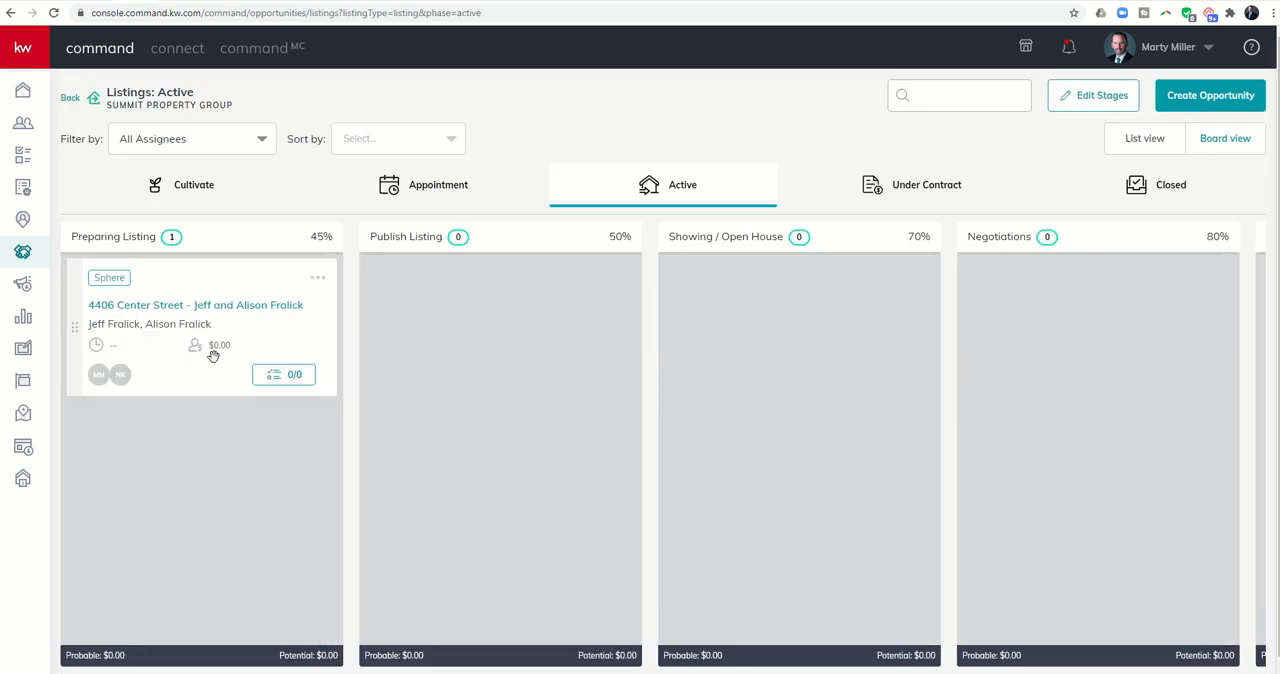
mouse_move(217, 333)
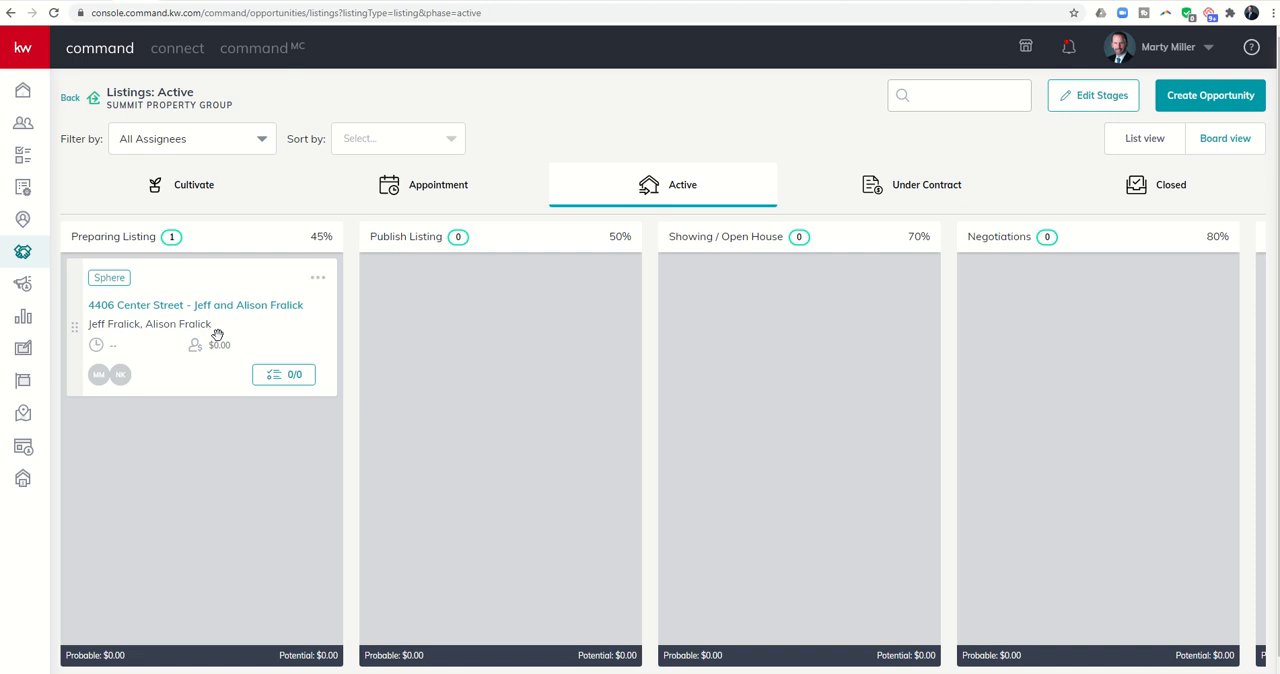
left_click(318, 278)
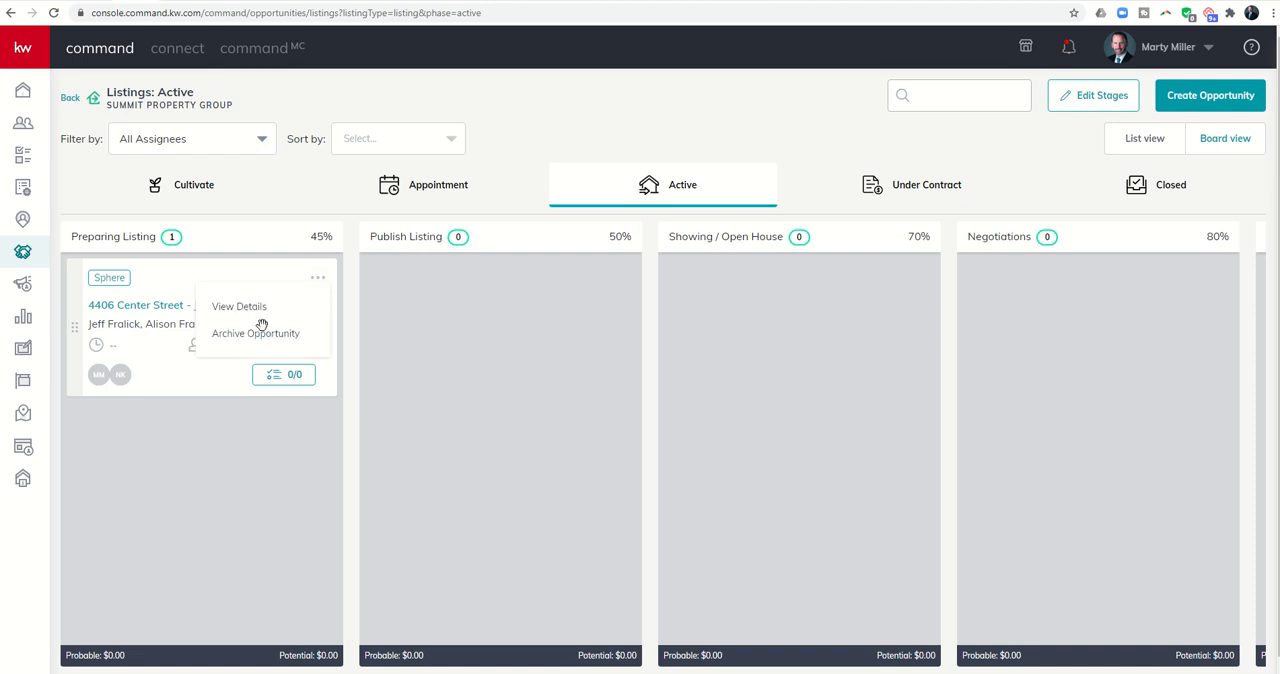
left_click(239, 306)
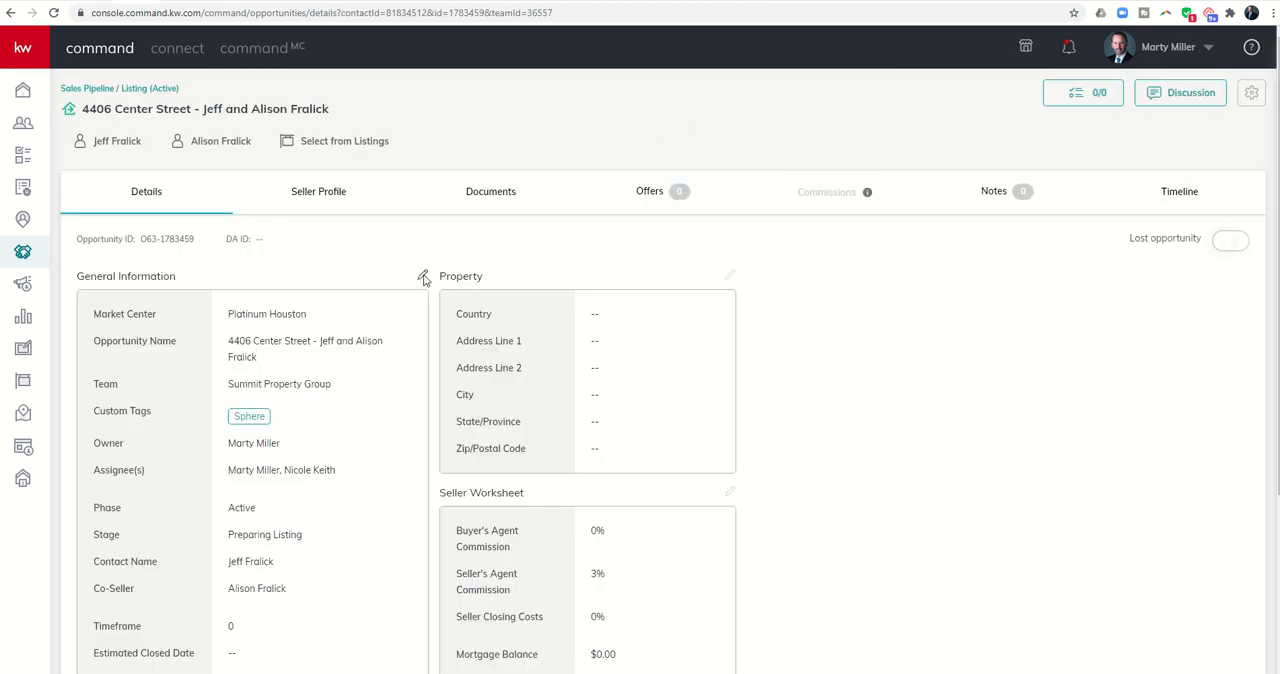
- Set the Estimated Listing Price to $350,000 at 3% commission, giving $10,500 potential
left_click(423, 277)
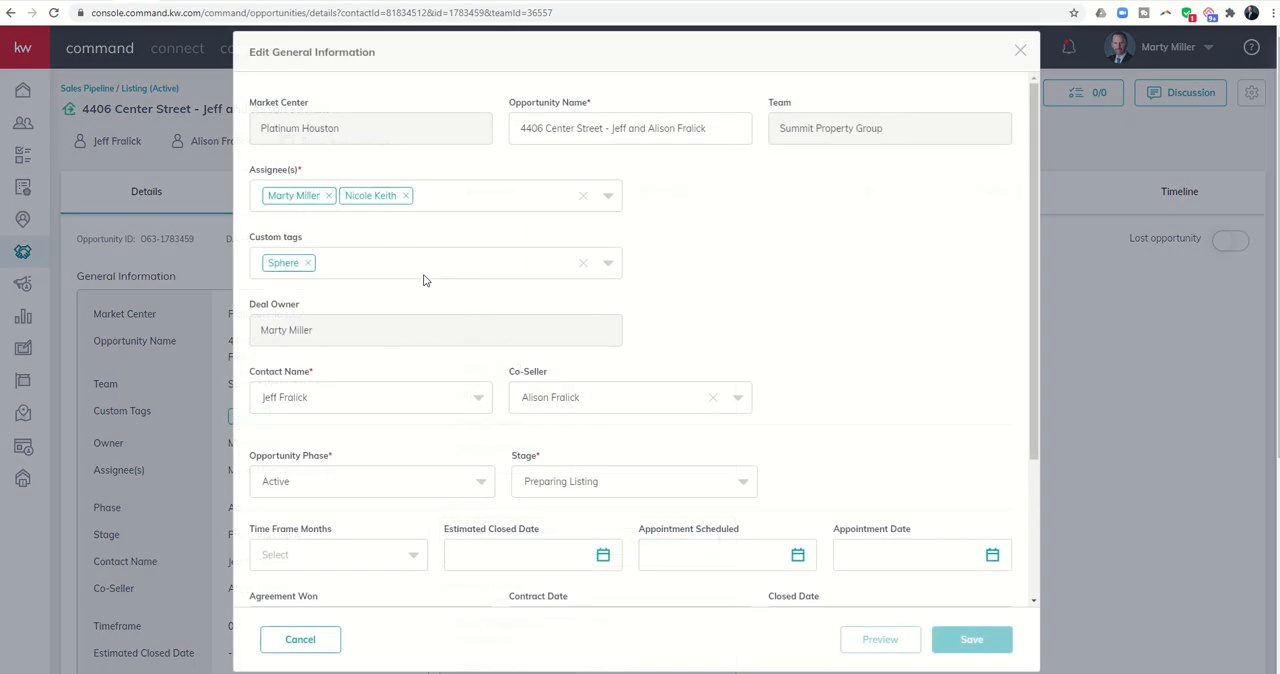
scroll("down", 3)
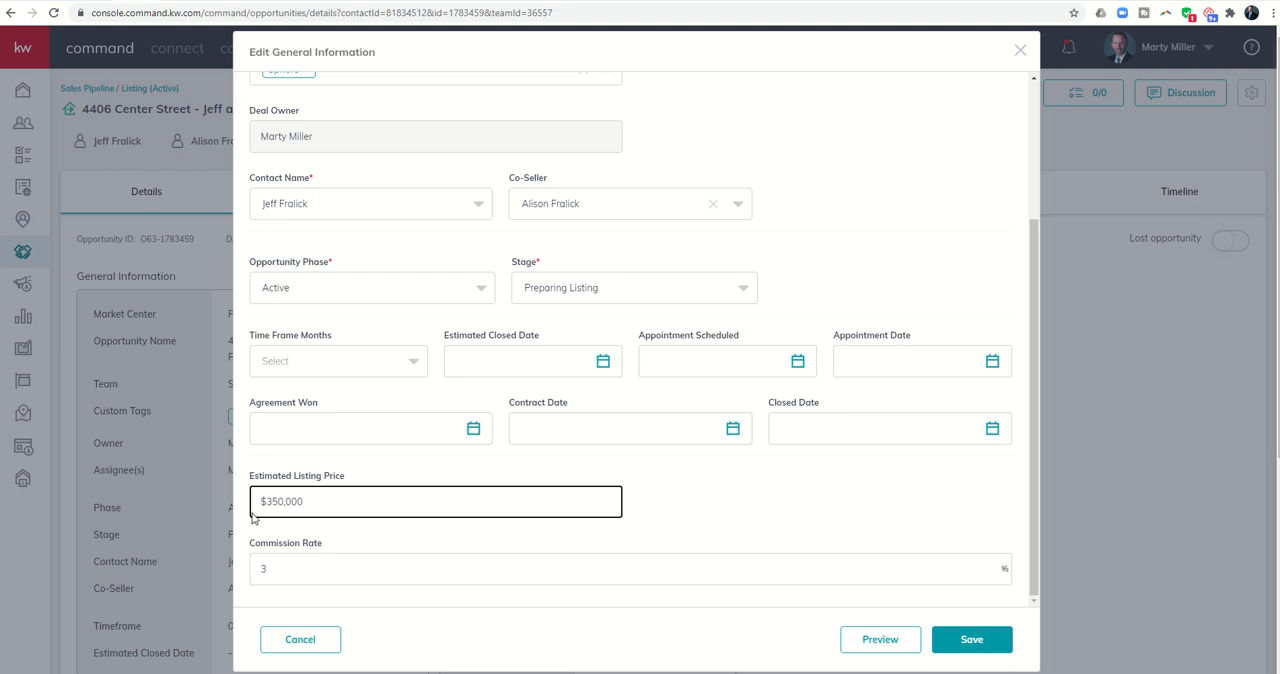
left_click(970, 639)
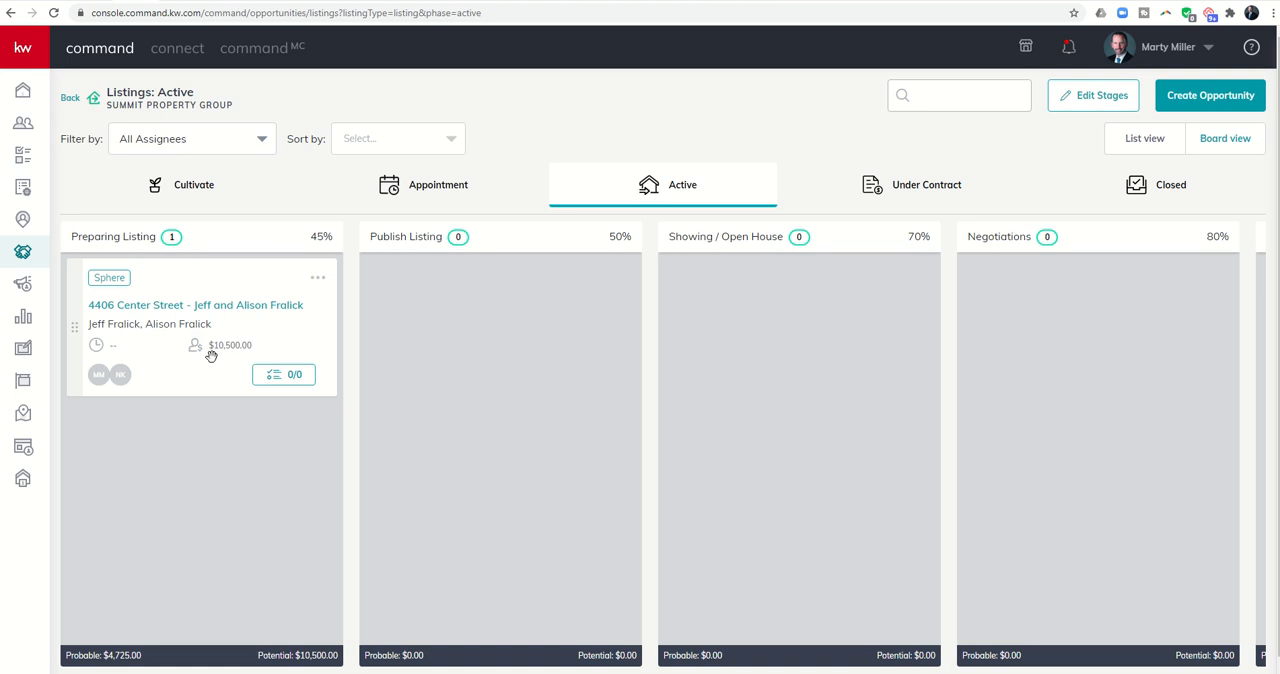
mouse_move(237, 357)
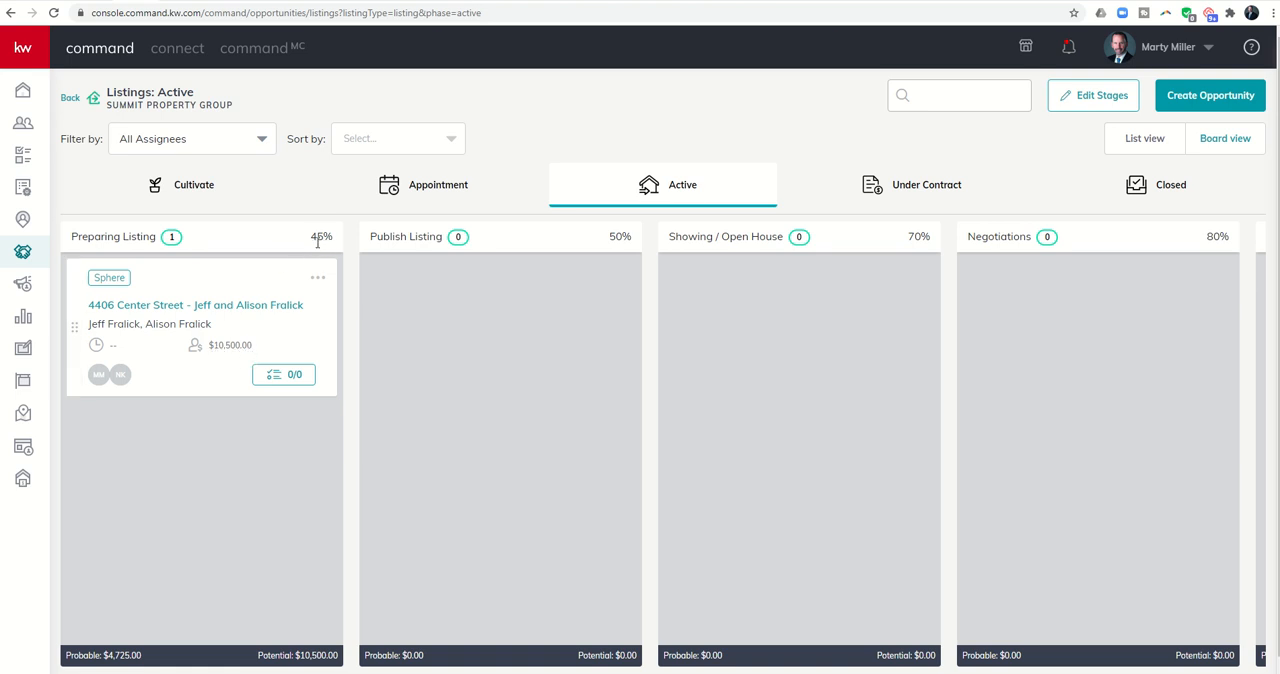
mouse_move(302, 251)
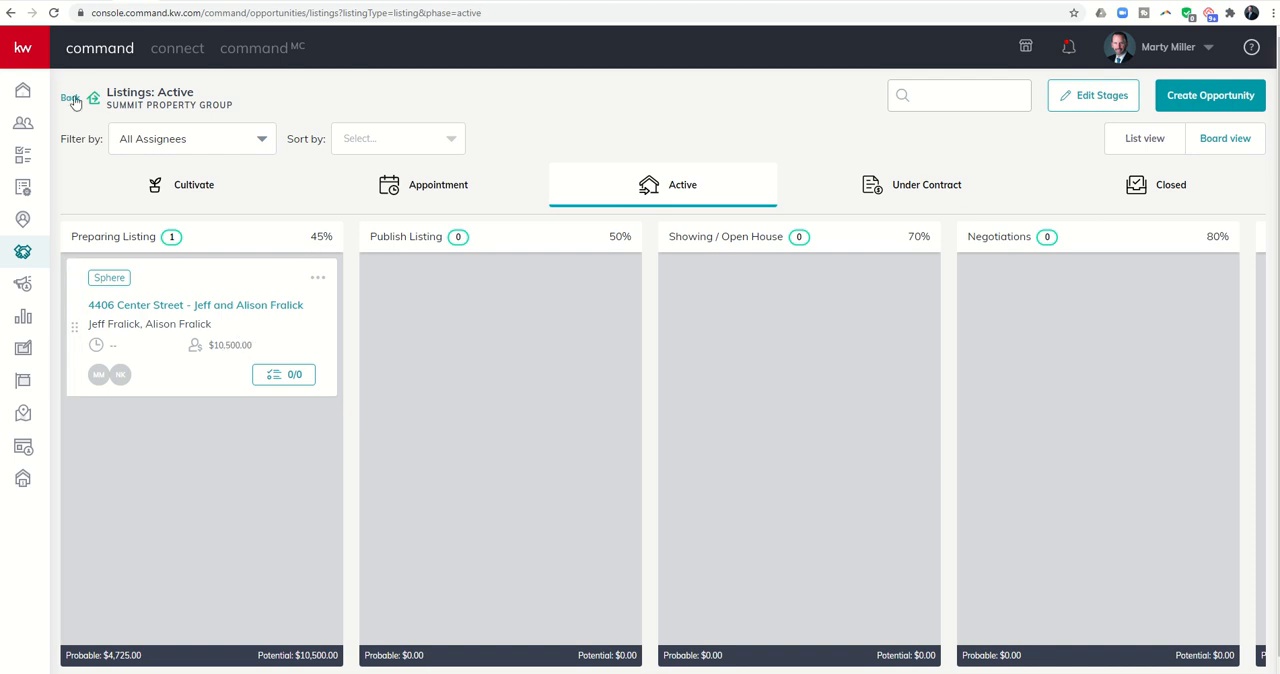
left_click(70, 98)
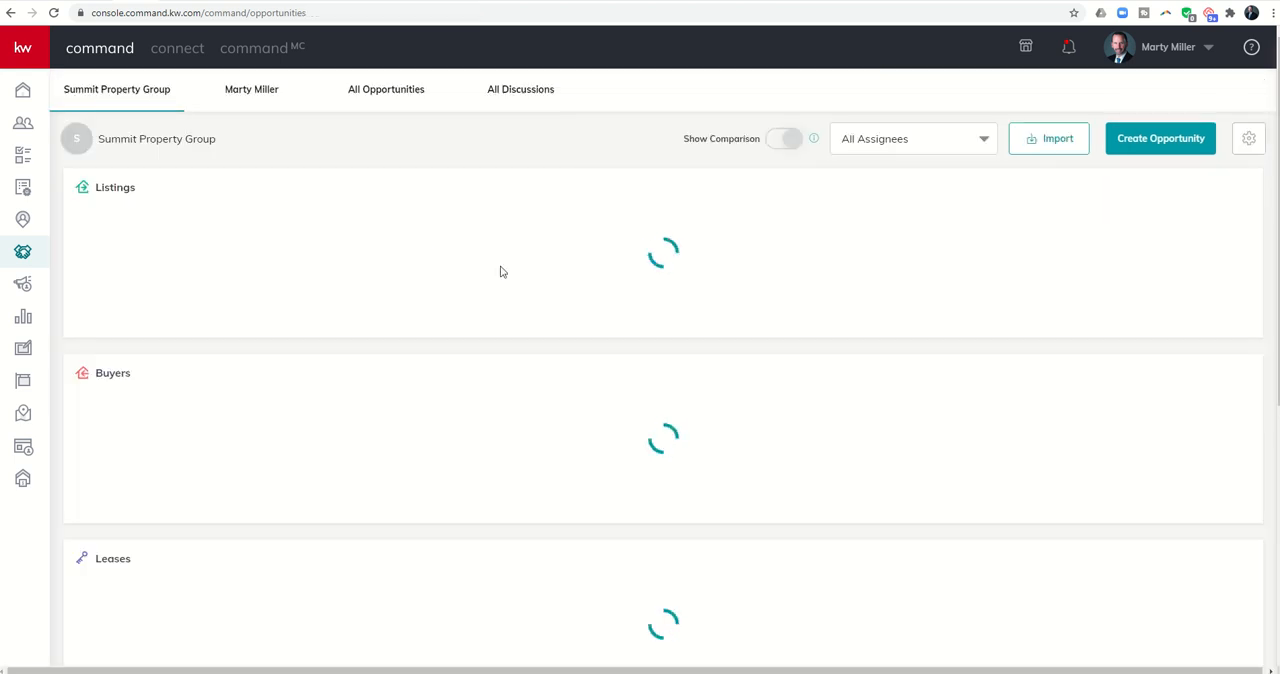
left_click(785, 138)
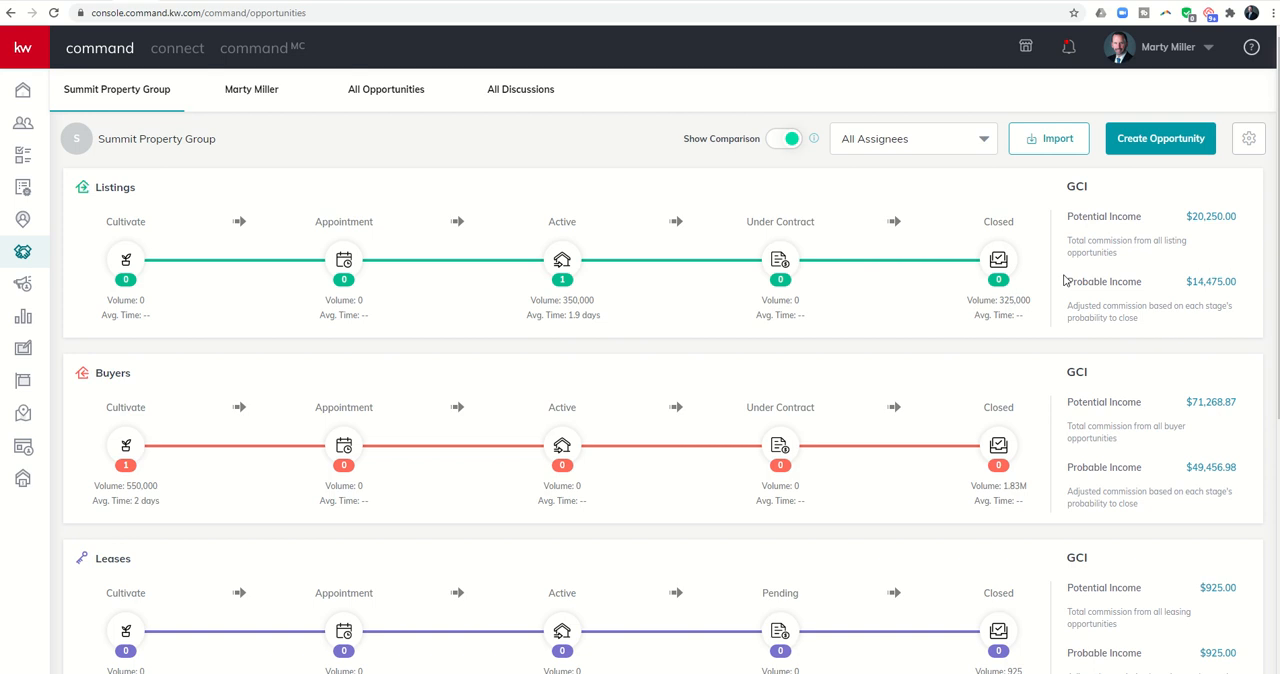
mouse_move(860, 285)
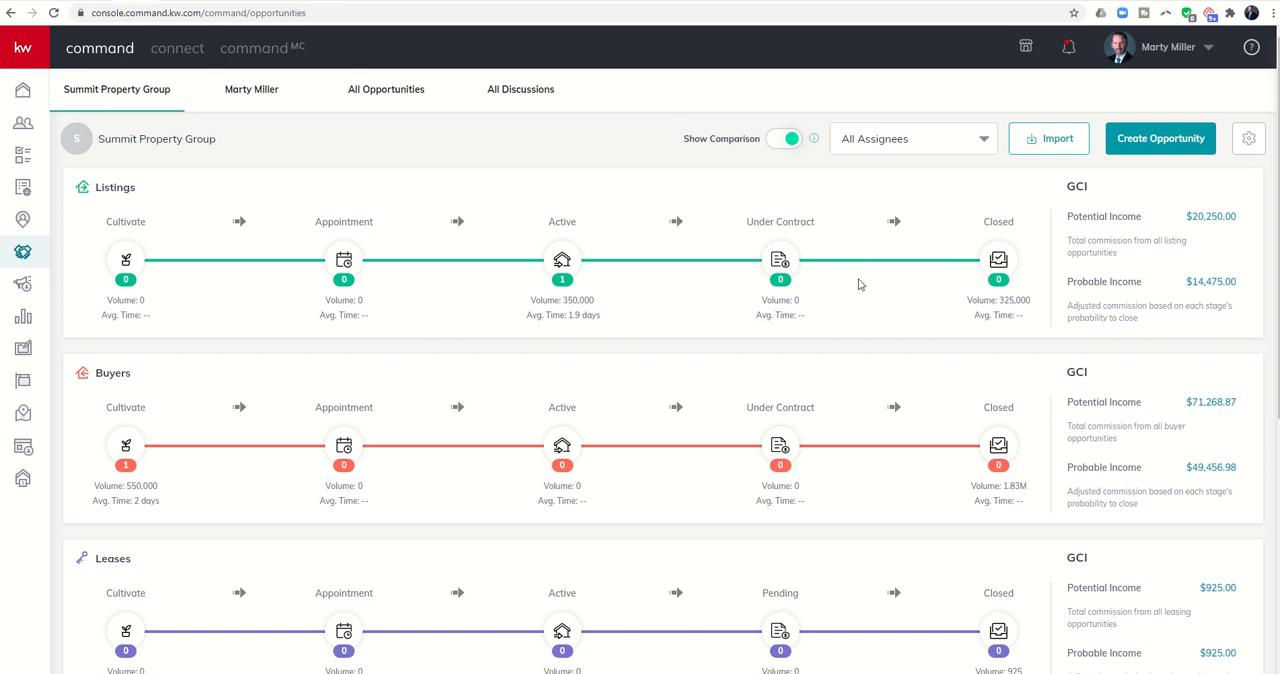
mouse_move(1232, 238)
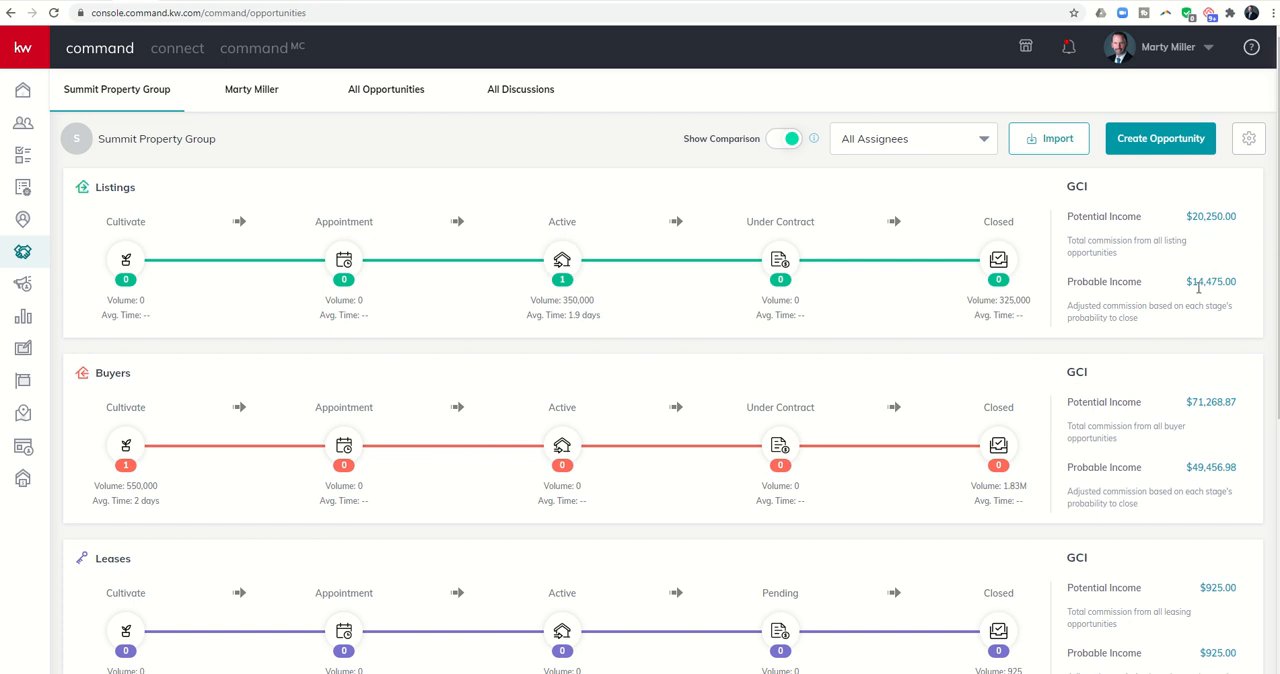
mouse_move(1185, 222)
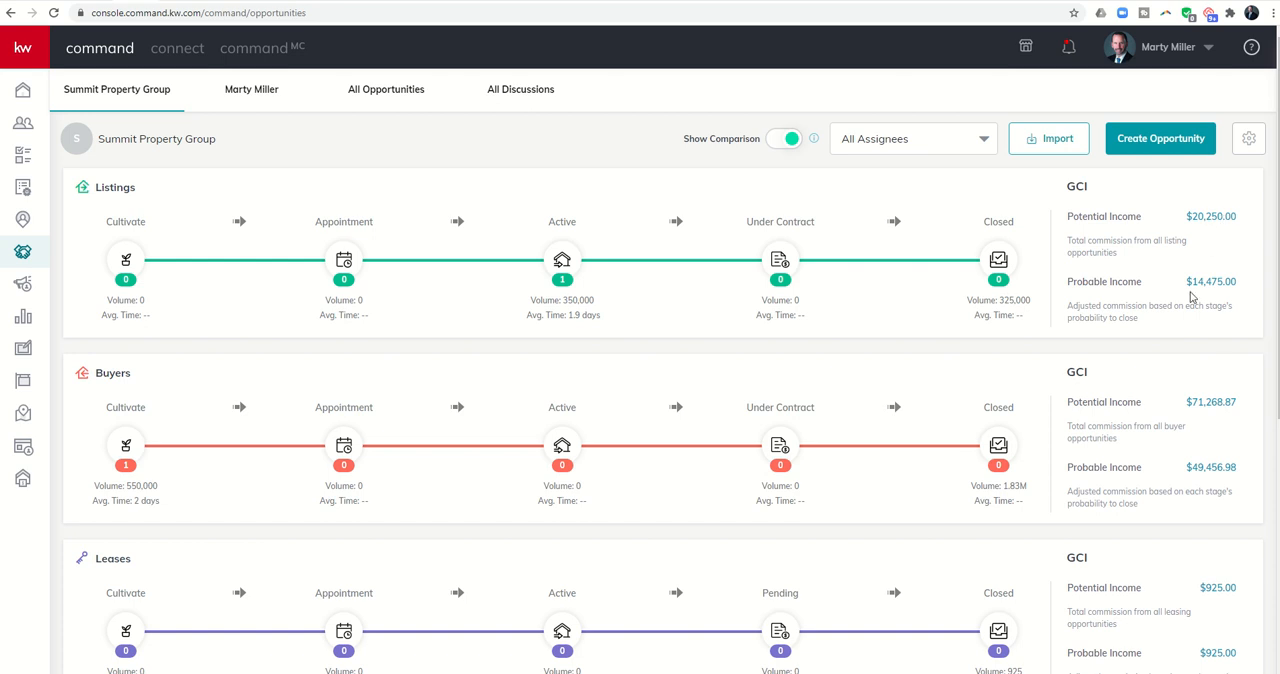
mouse_move(1220, 283)
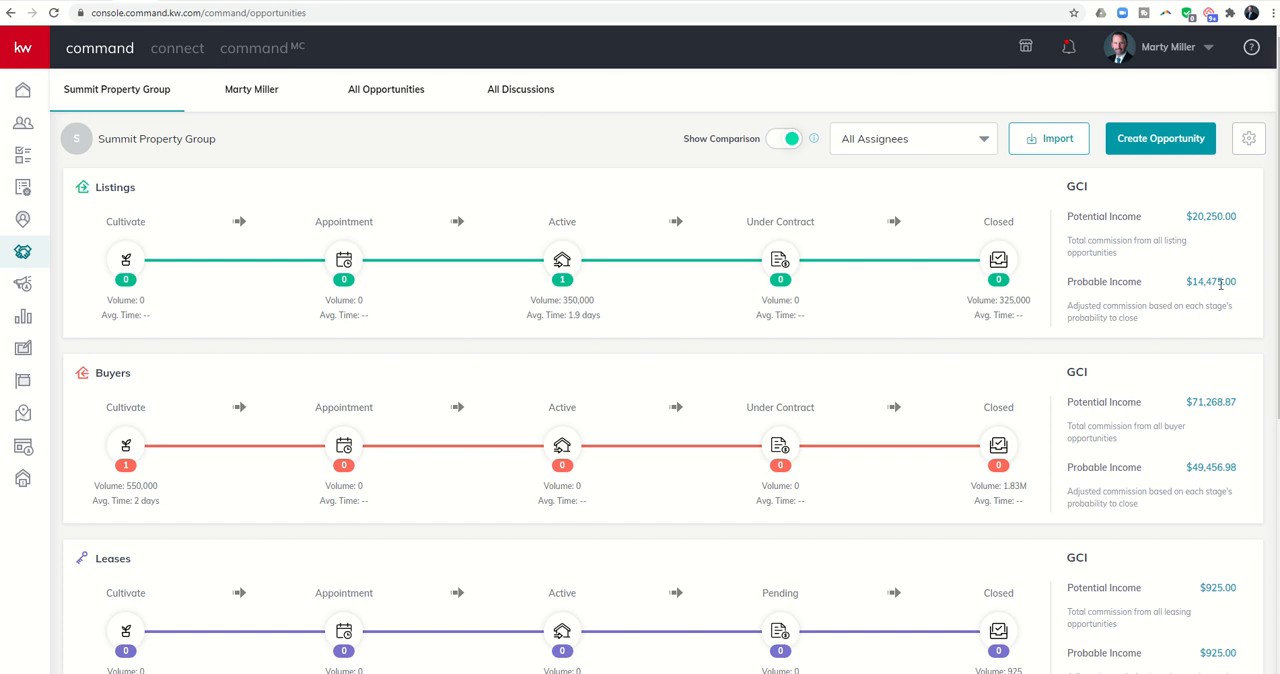
left_click(562, 265)
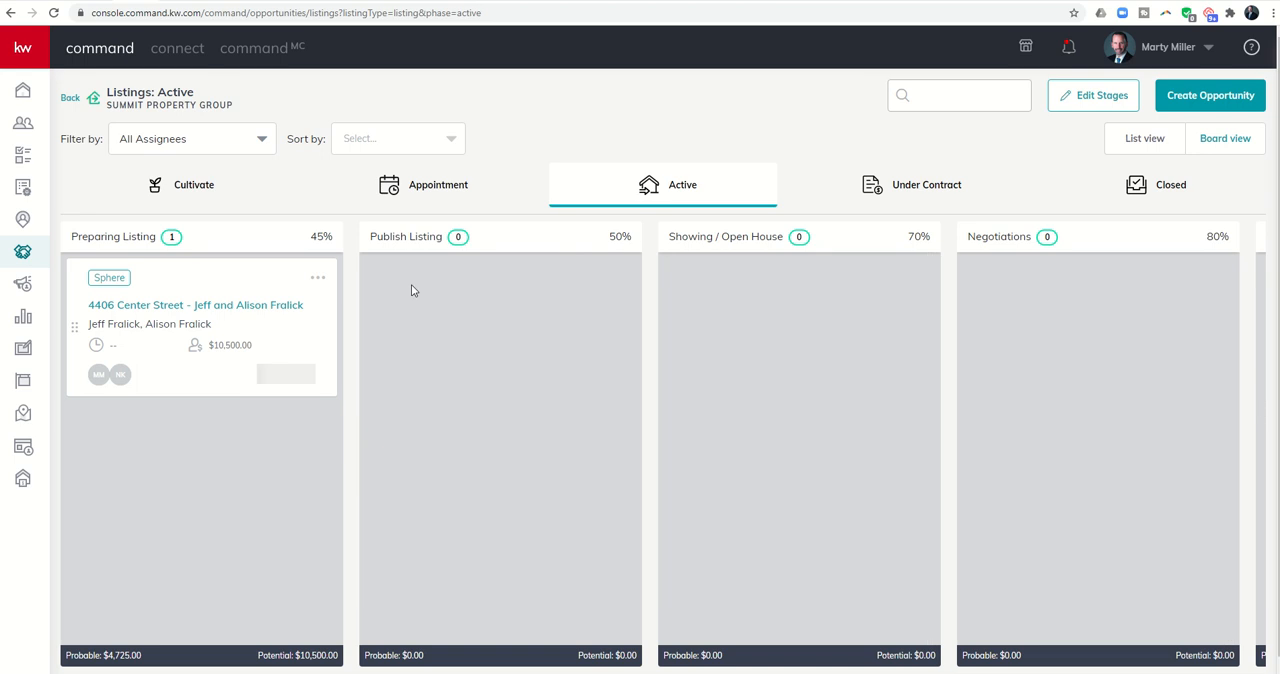
mouse_move(207, 290)
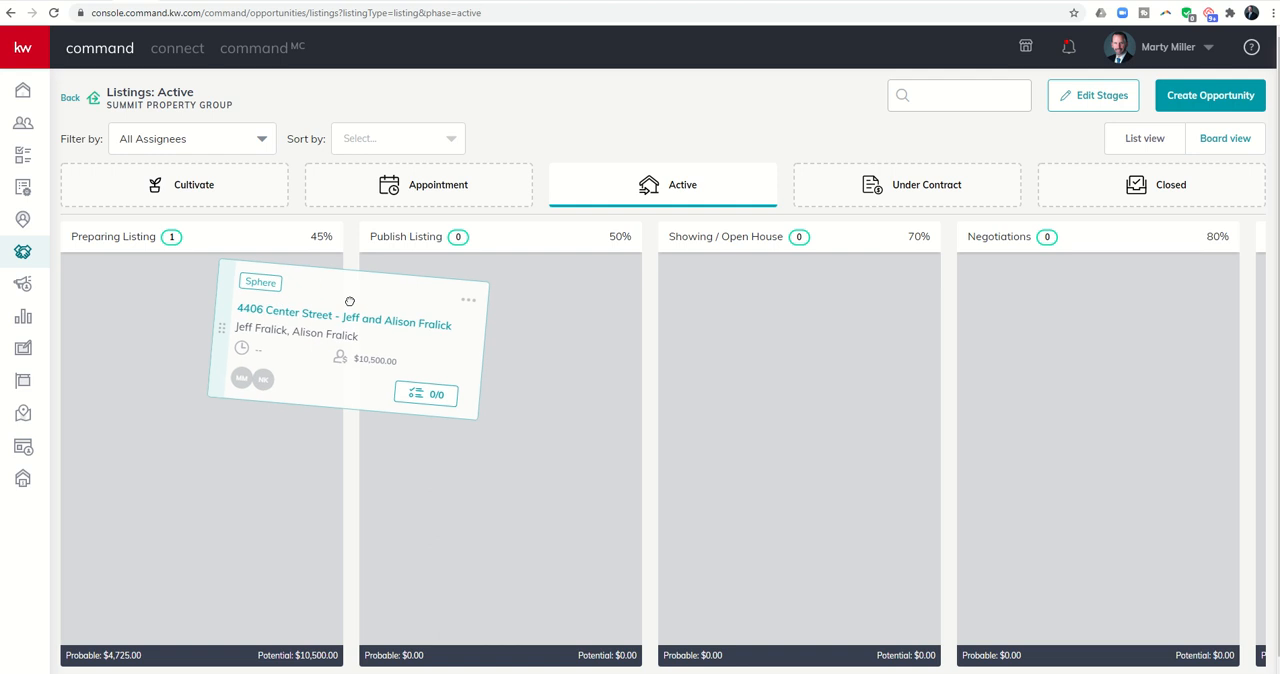
left_click(70, 97)
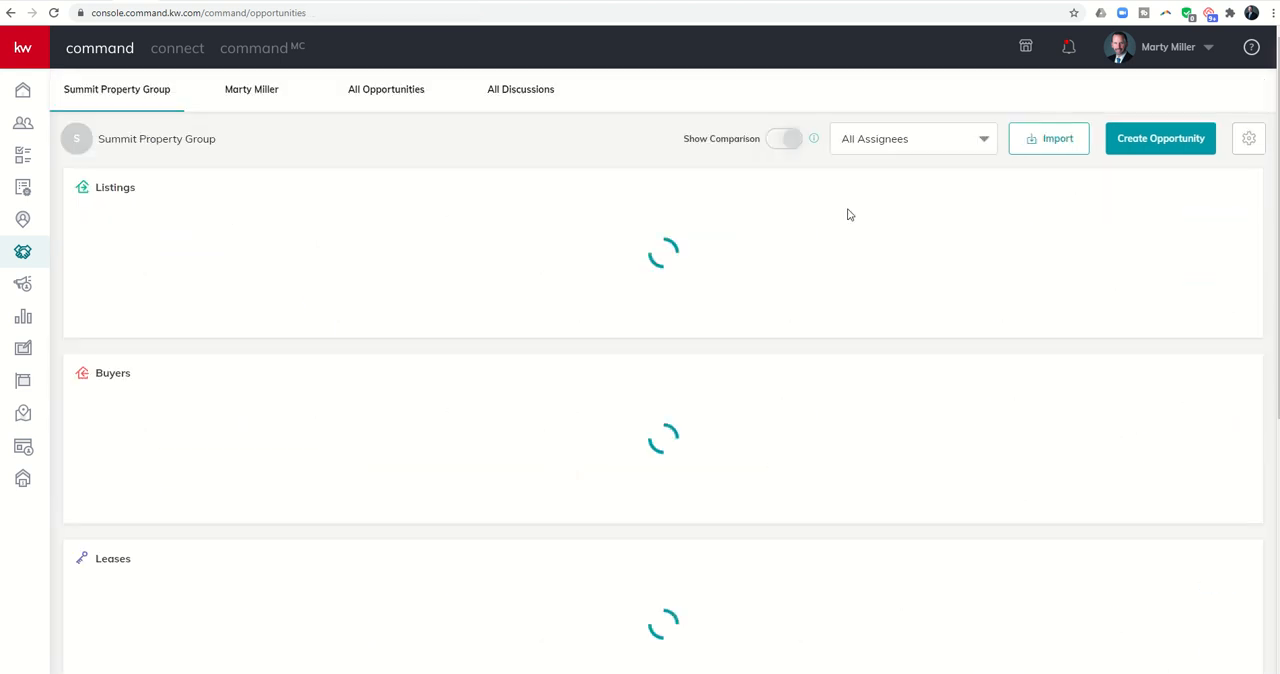
left_click(785, 138)
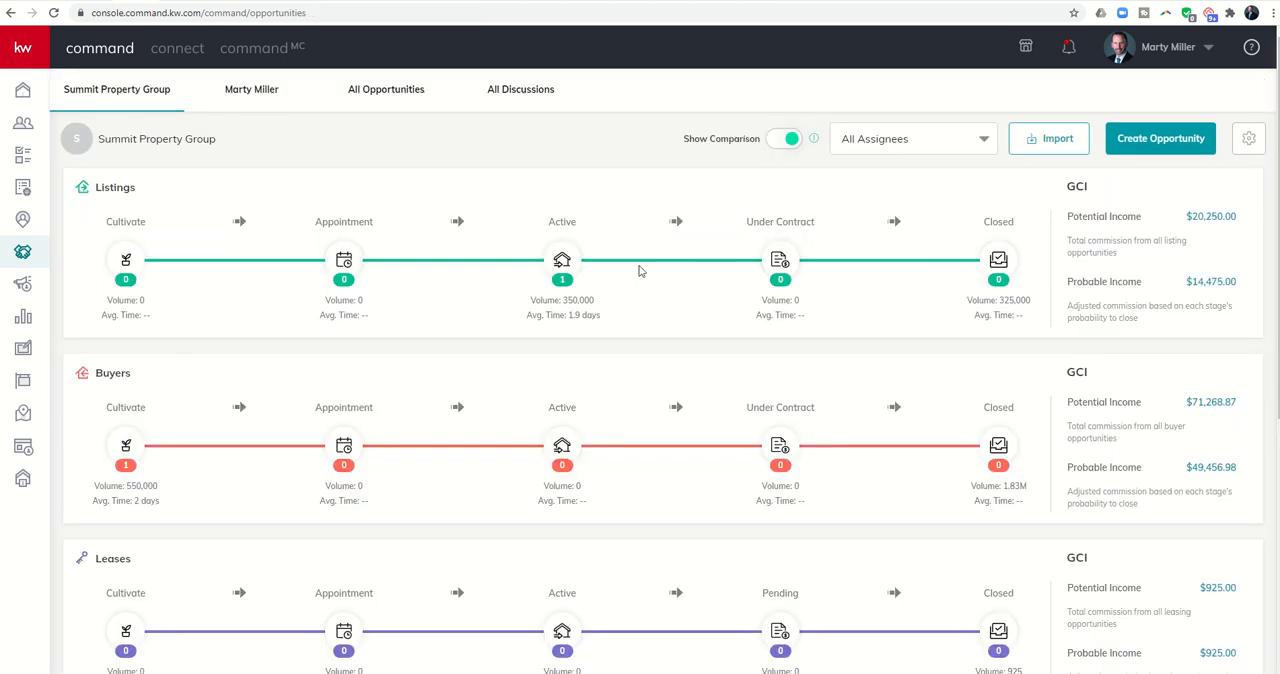
left_click(562, 260)
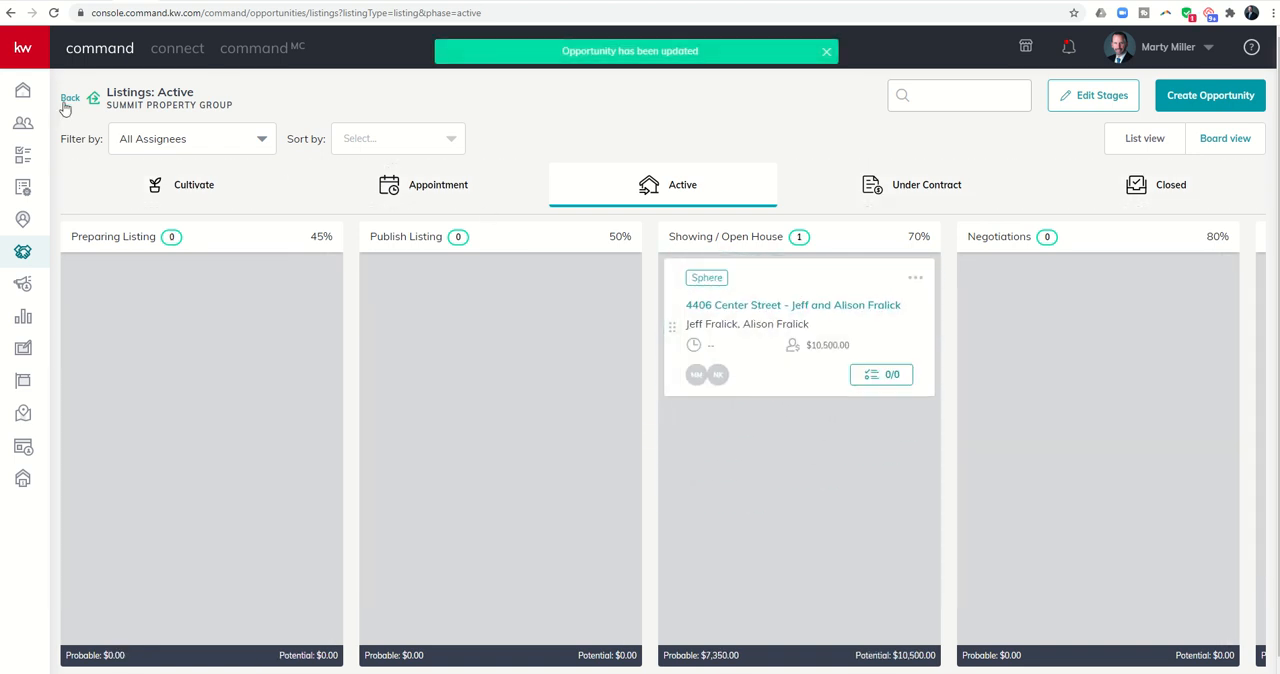
- Return to the pipeline overview showing listings probable income of $17,100.00
left_click(70, 99)
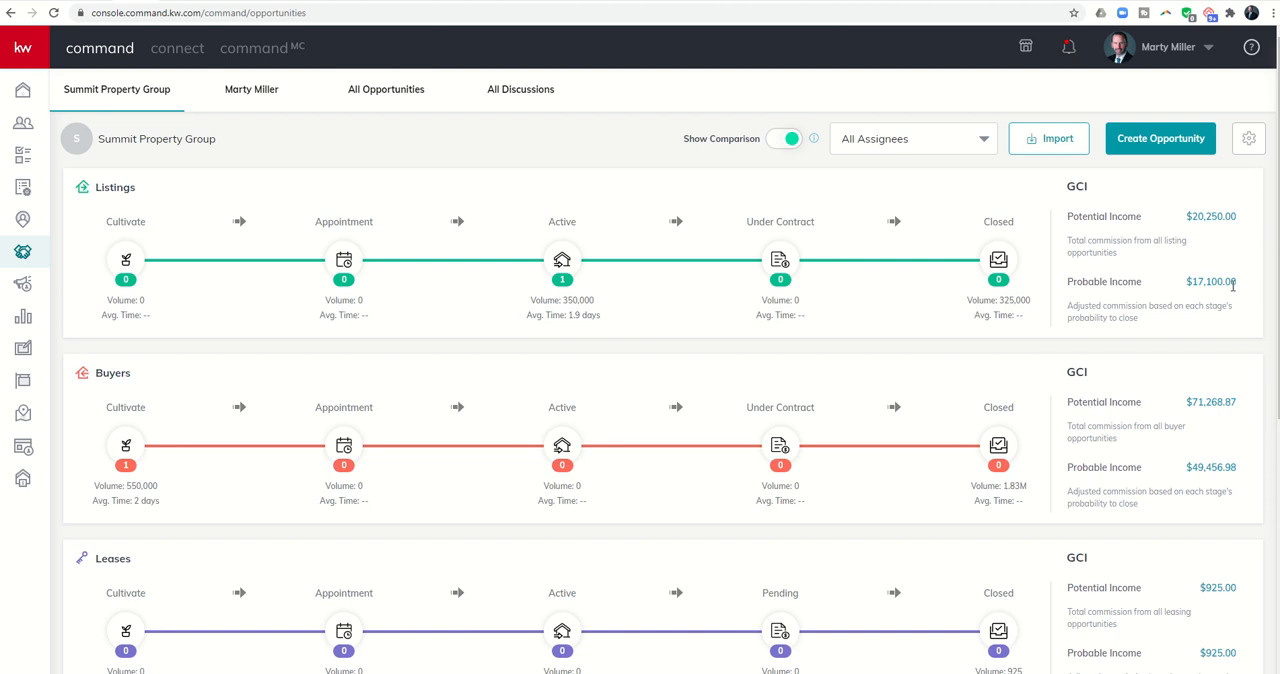
mouse_move(963, 287)
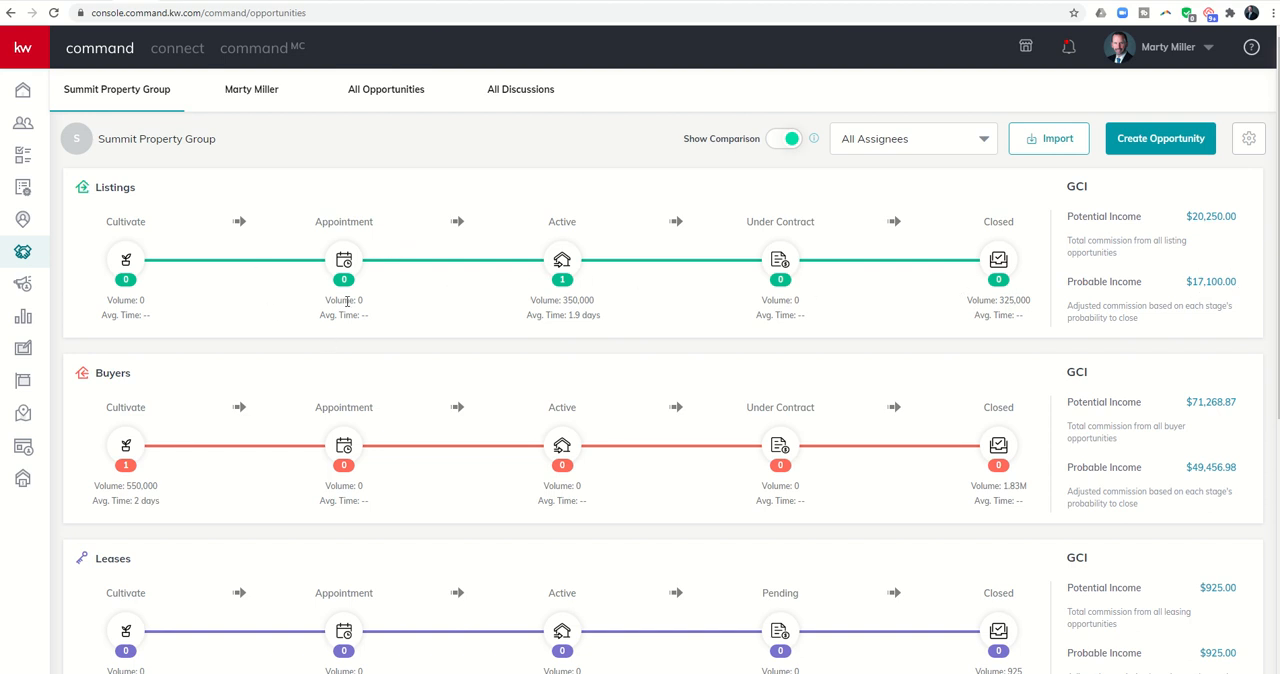
mouse_move(873, 355)
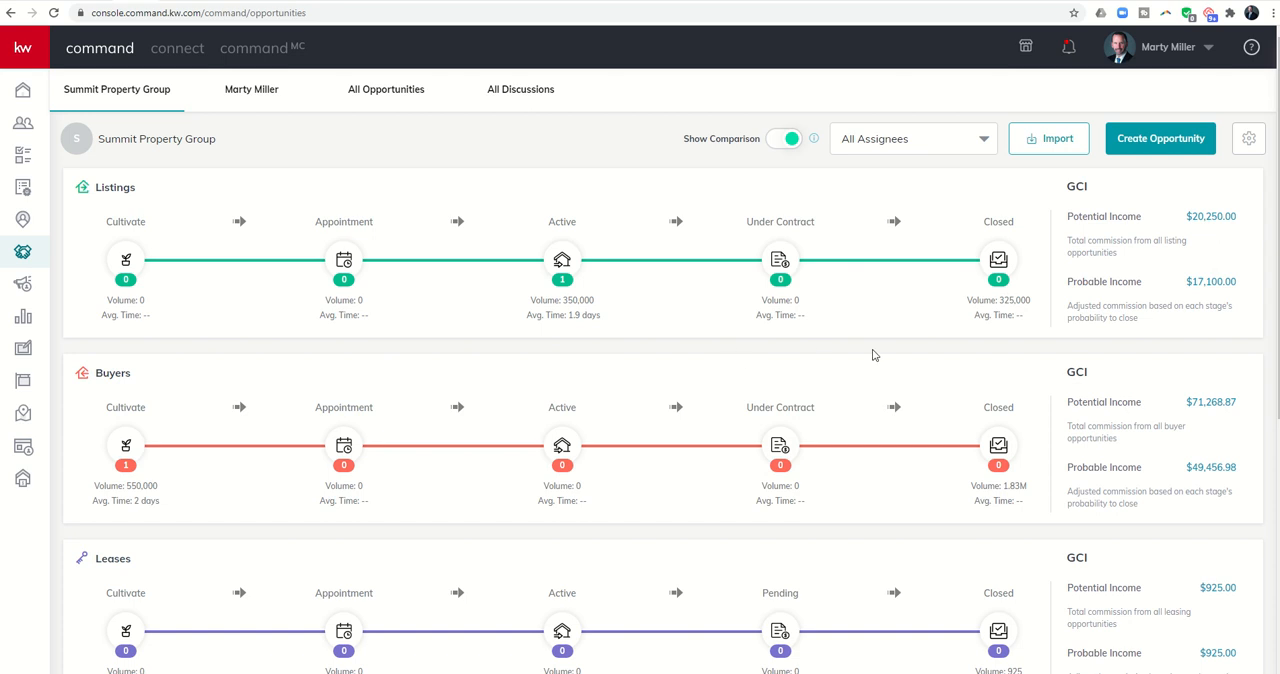
mouse_move(1159, 322)
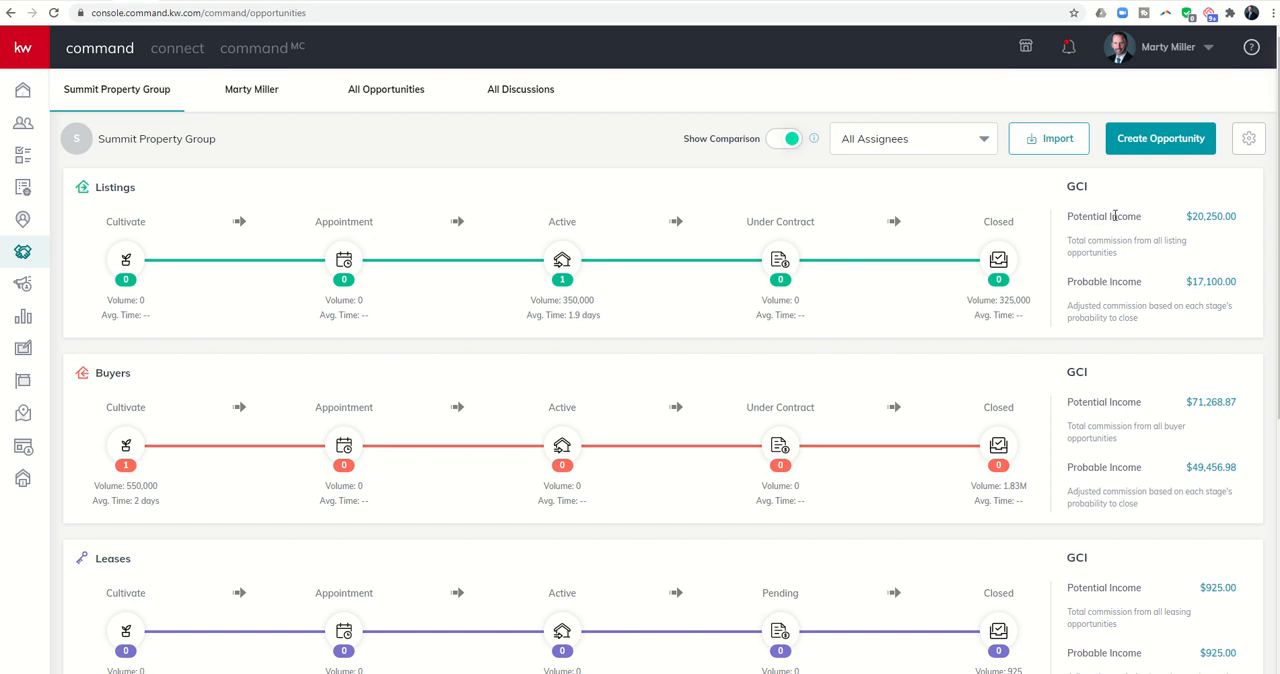
mouse_move(1117, 228)
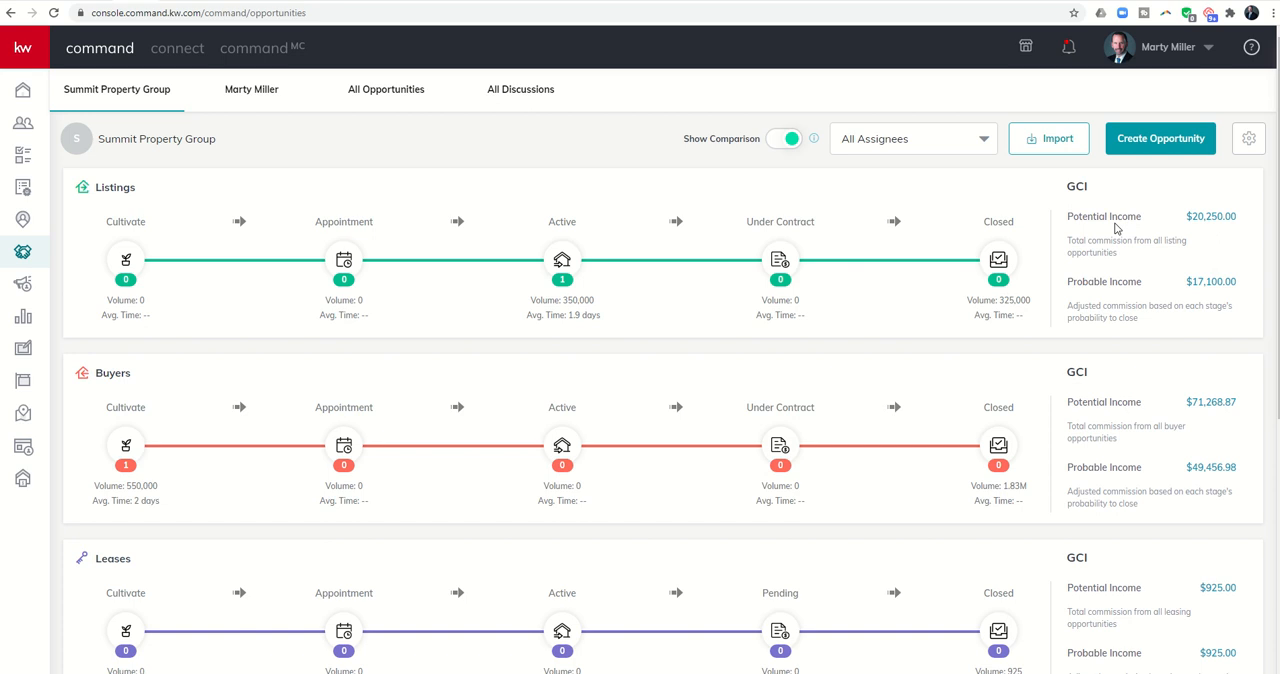
mouse_move(1205, 295)
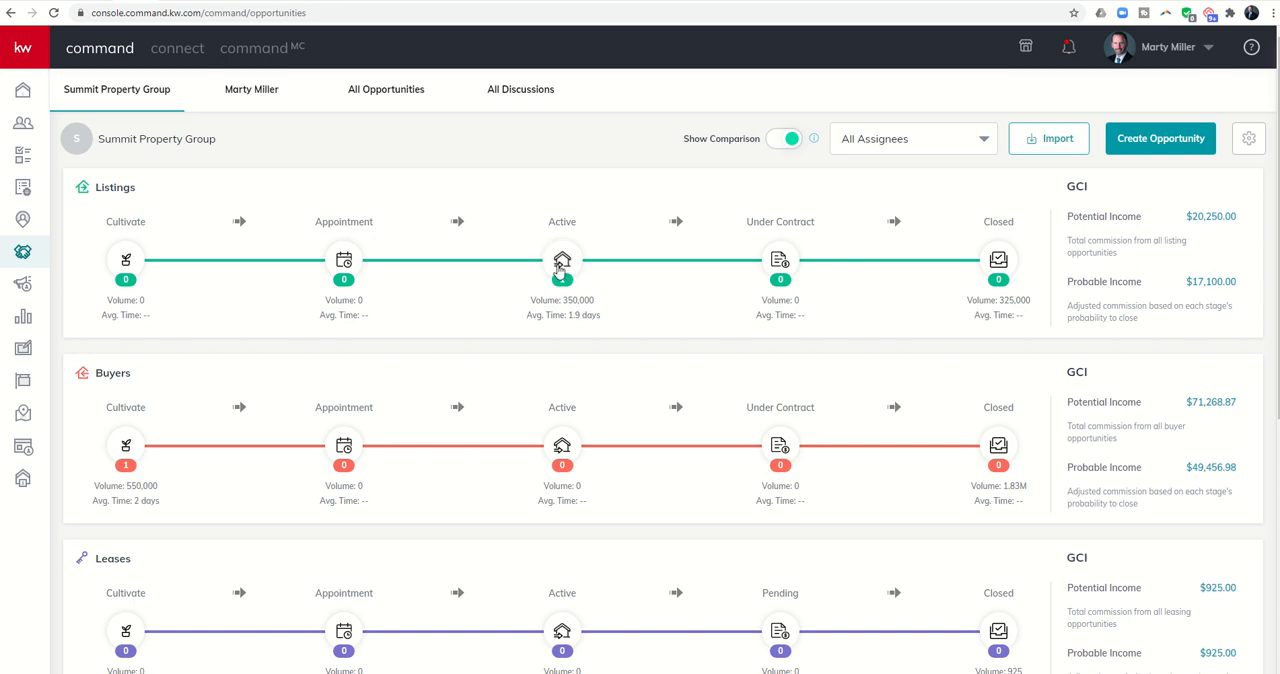
- Review the Active listings board, then return to the overview showing $14,475.00 probable income
left_click(562, 260)
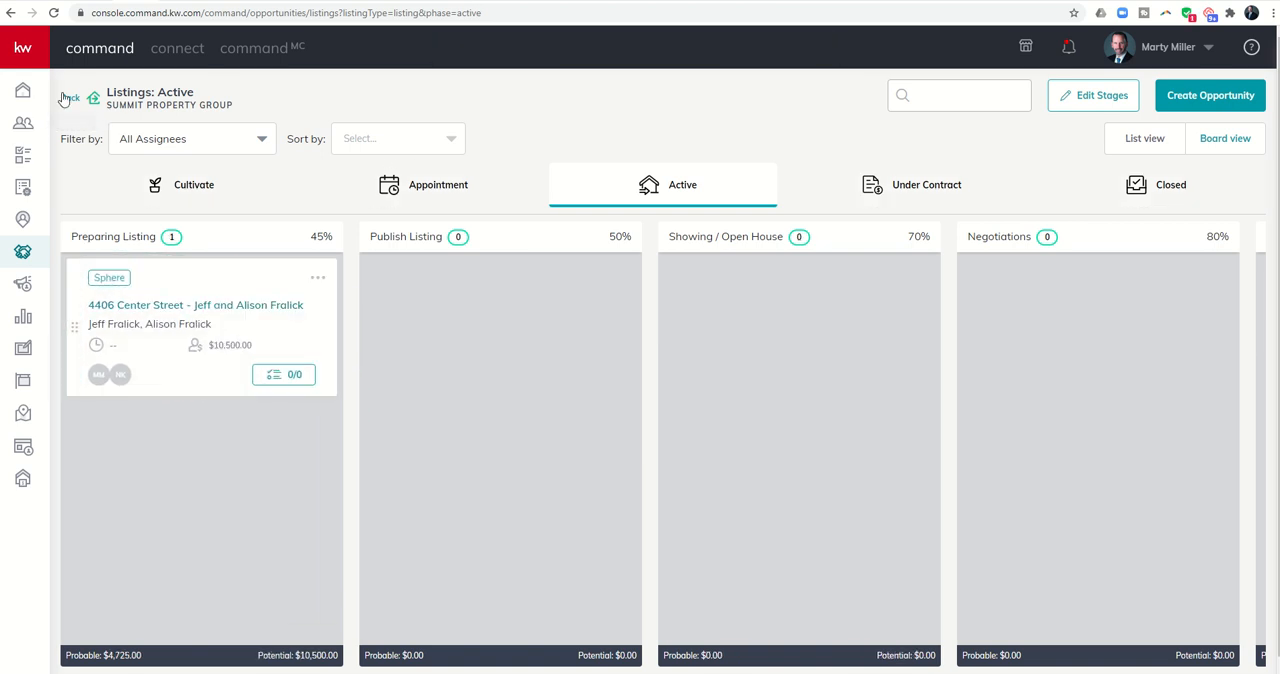
left_click(22, 251)
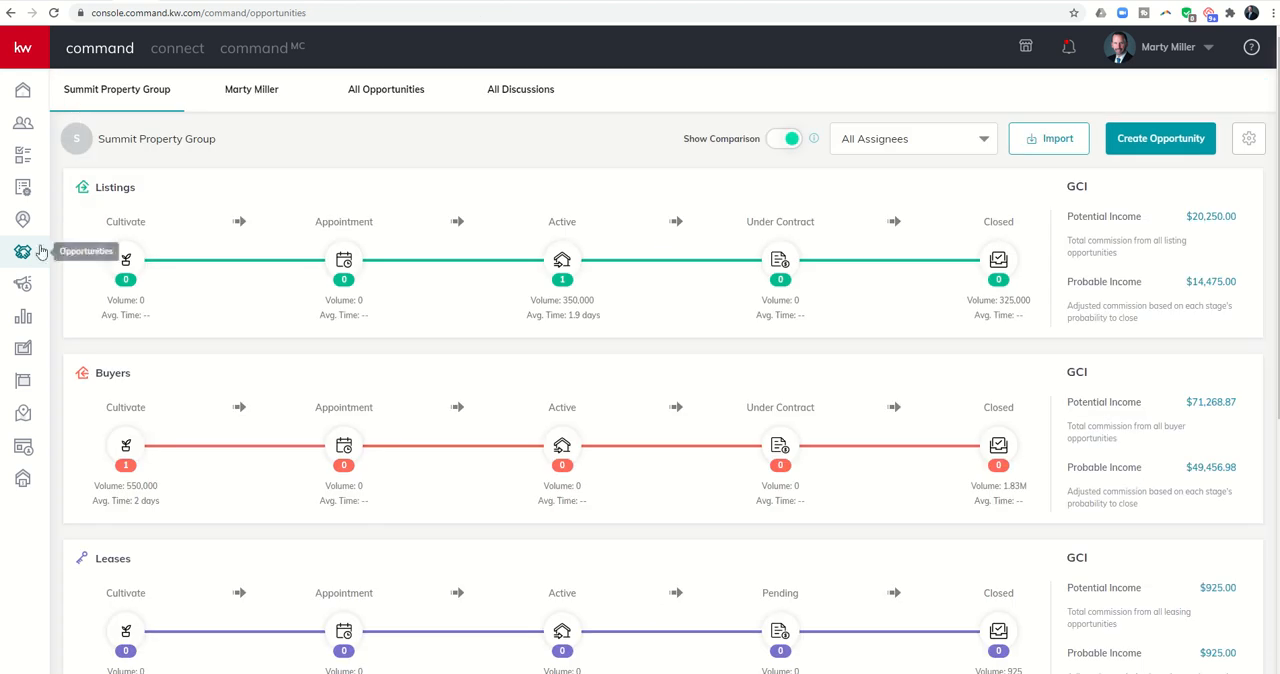
mouse_move(308, 238)
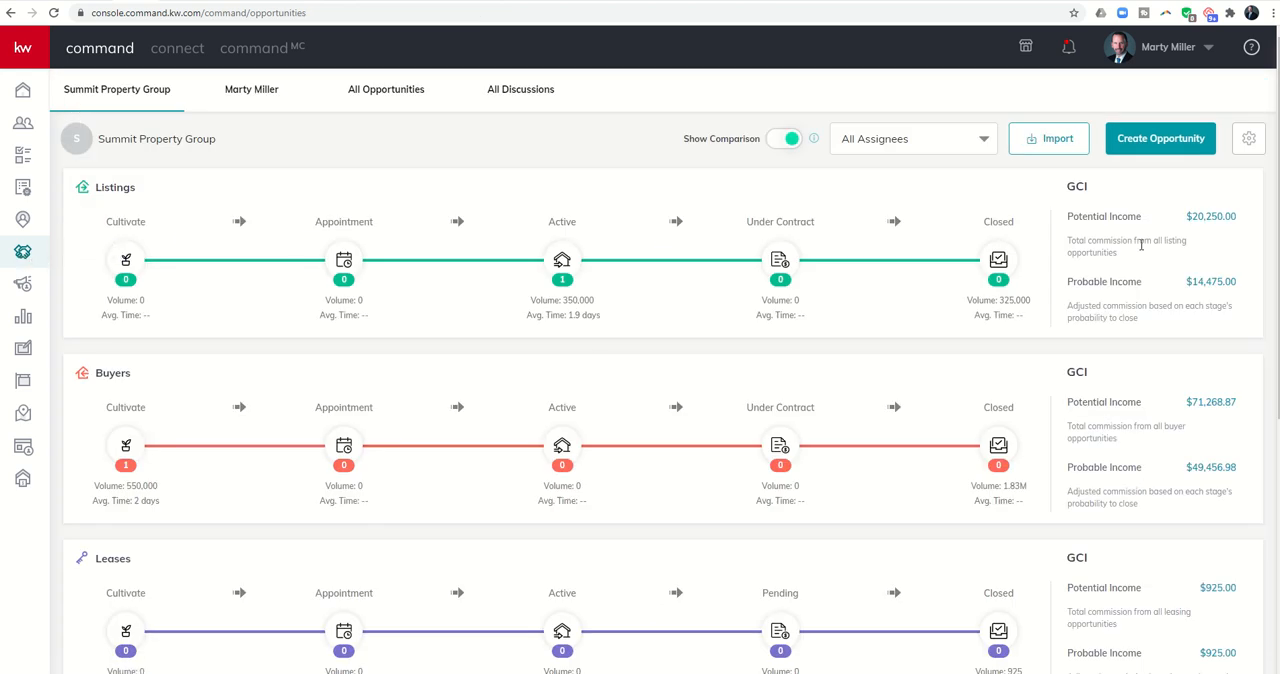
scroll("down", 3)
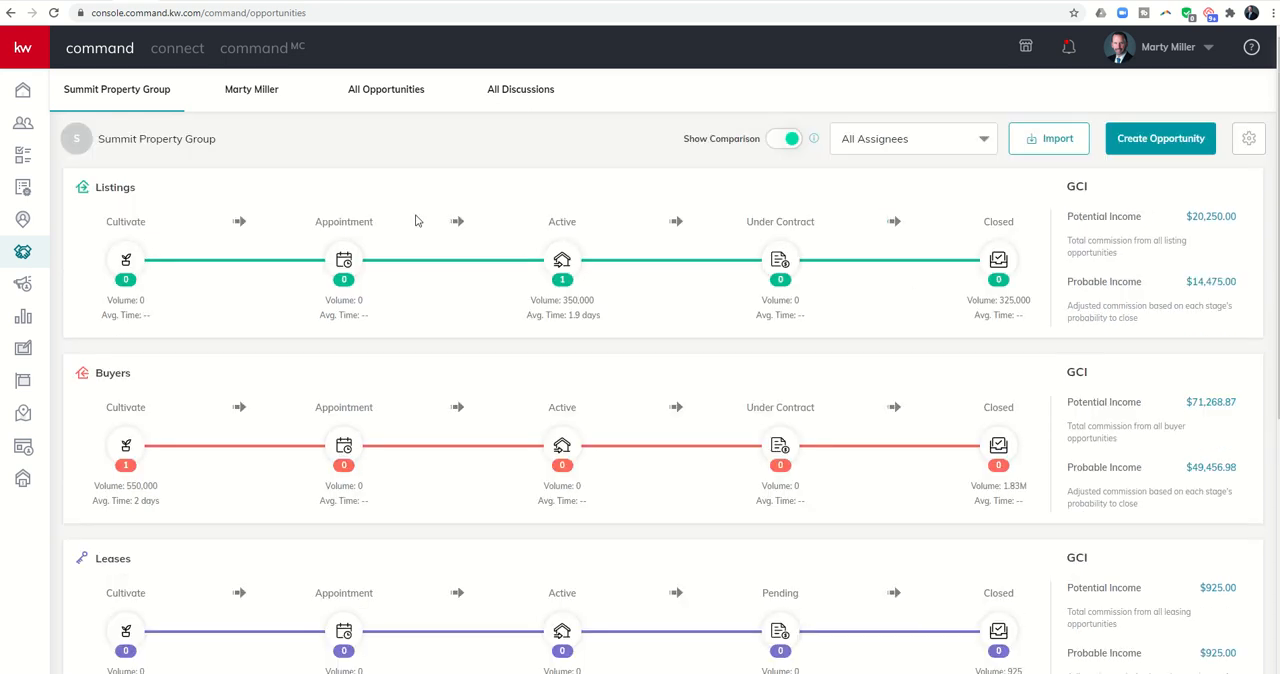
mouse_move(430, 388)
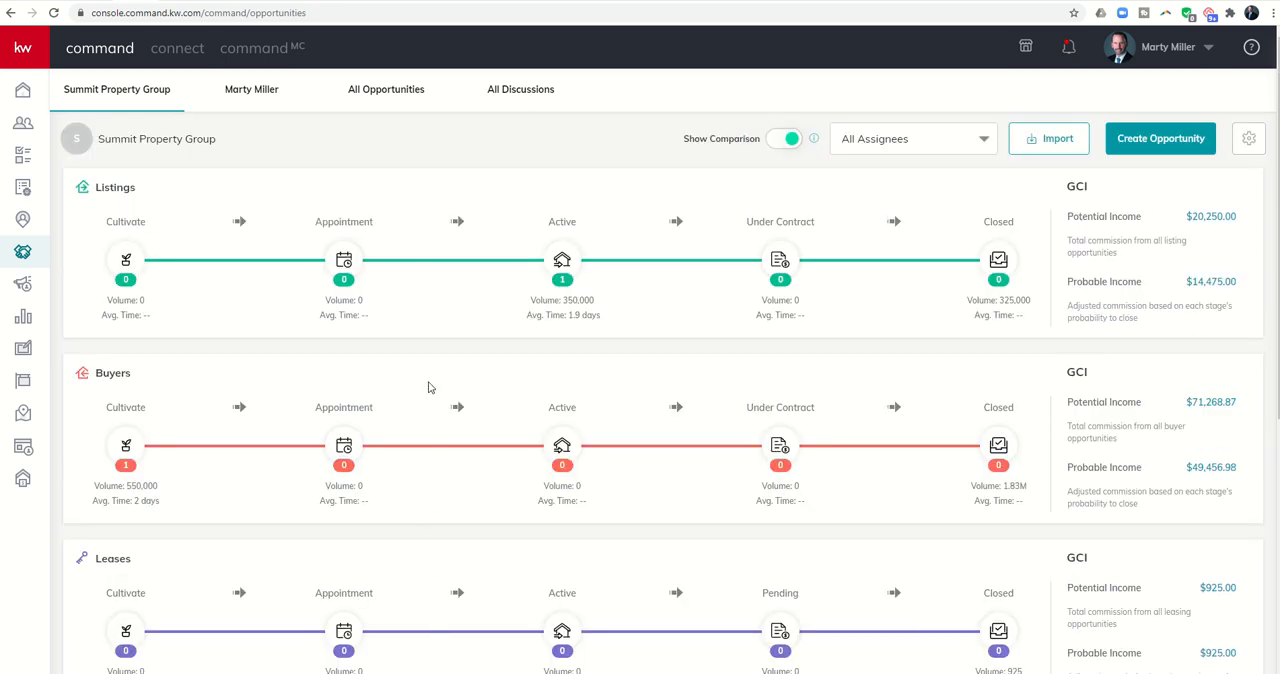
mouse_move(425, 365)
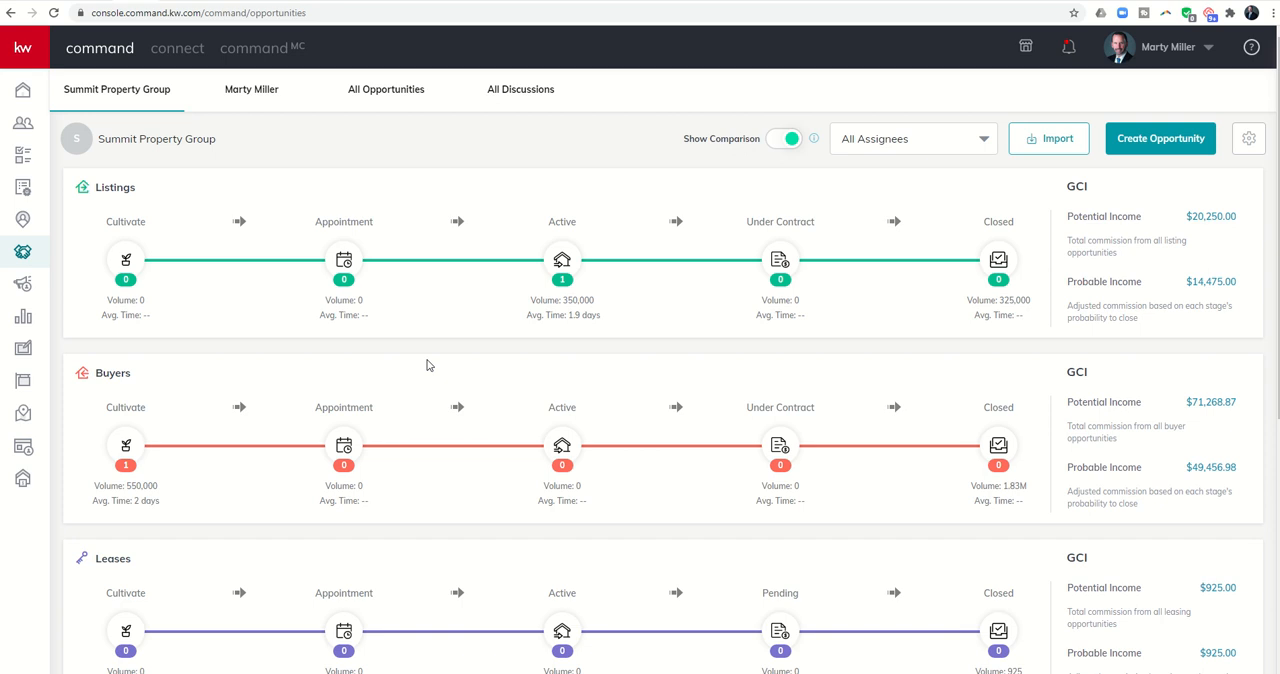